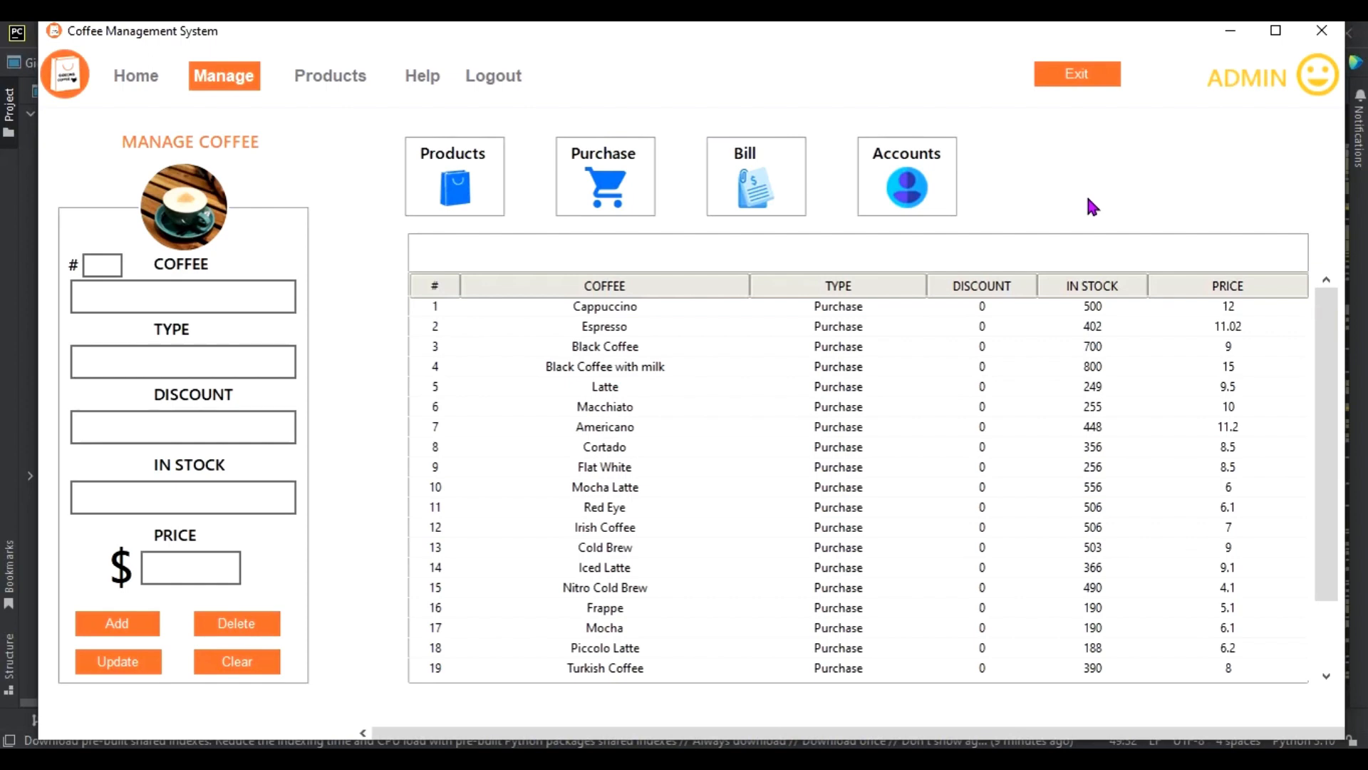
mouse_move(1046, 75)
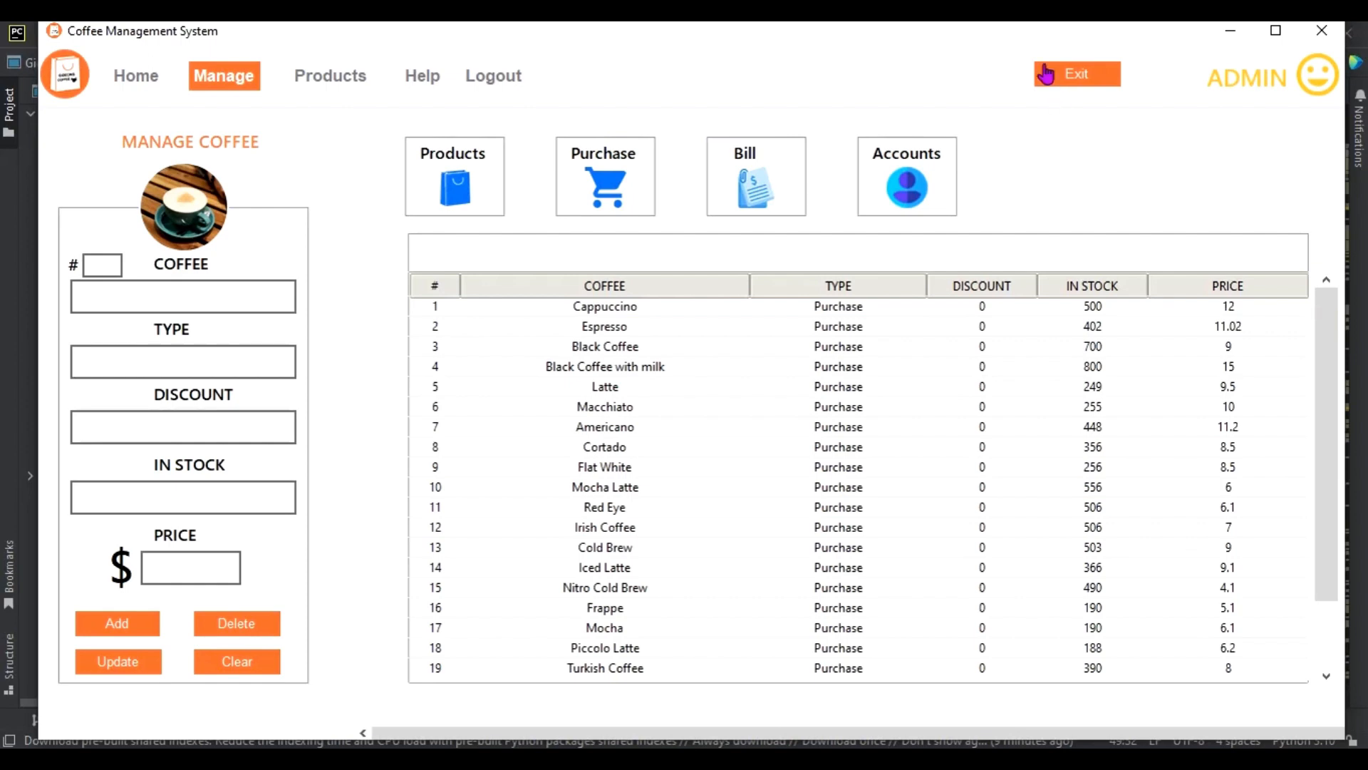
mouse_move(741, 94)
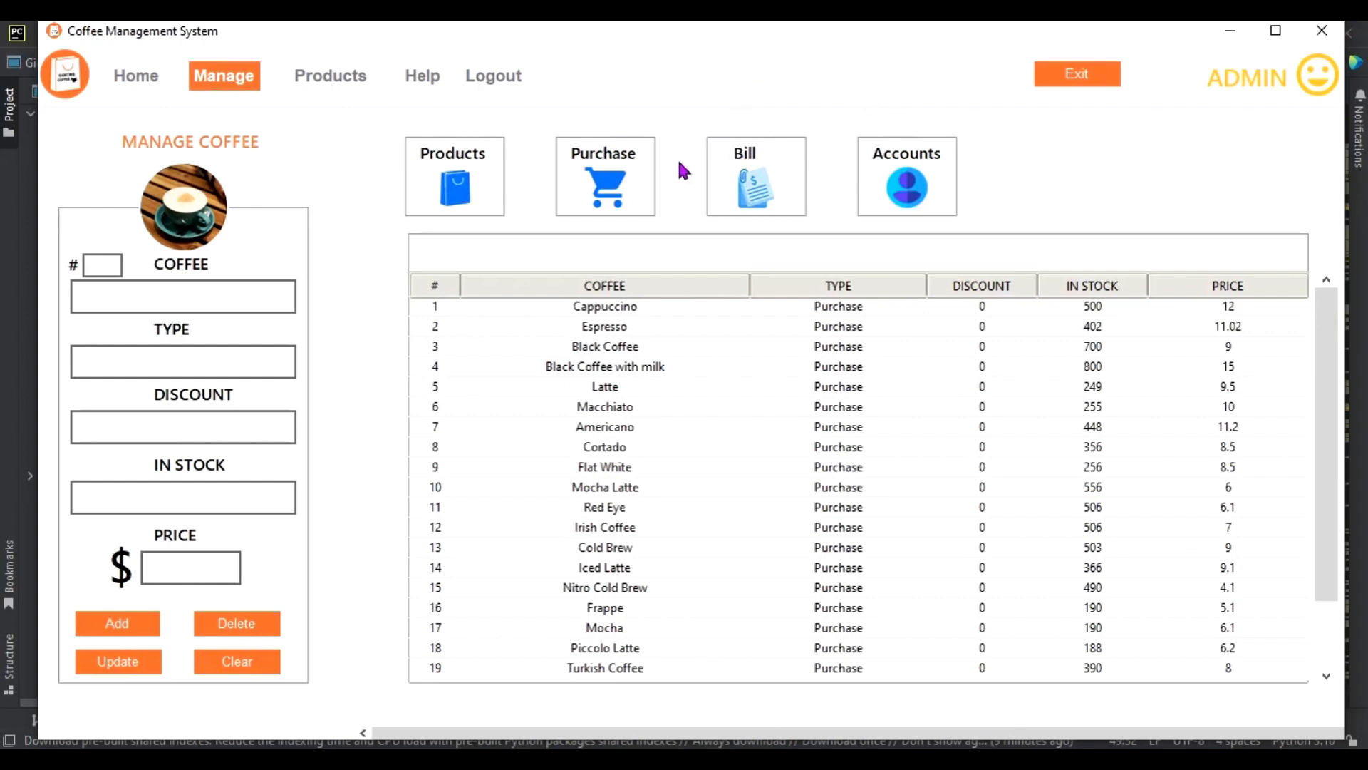
mouse_move(483, 159)
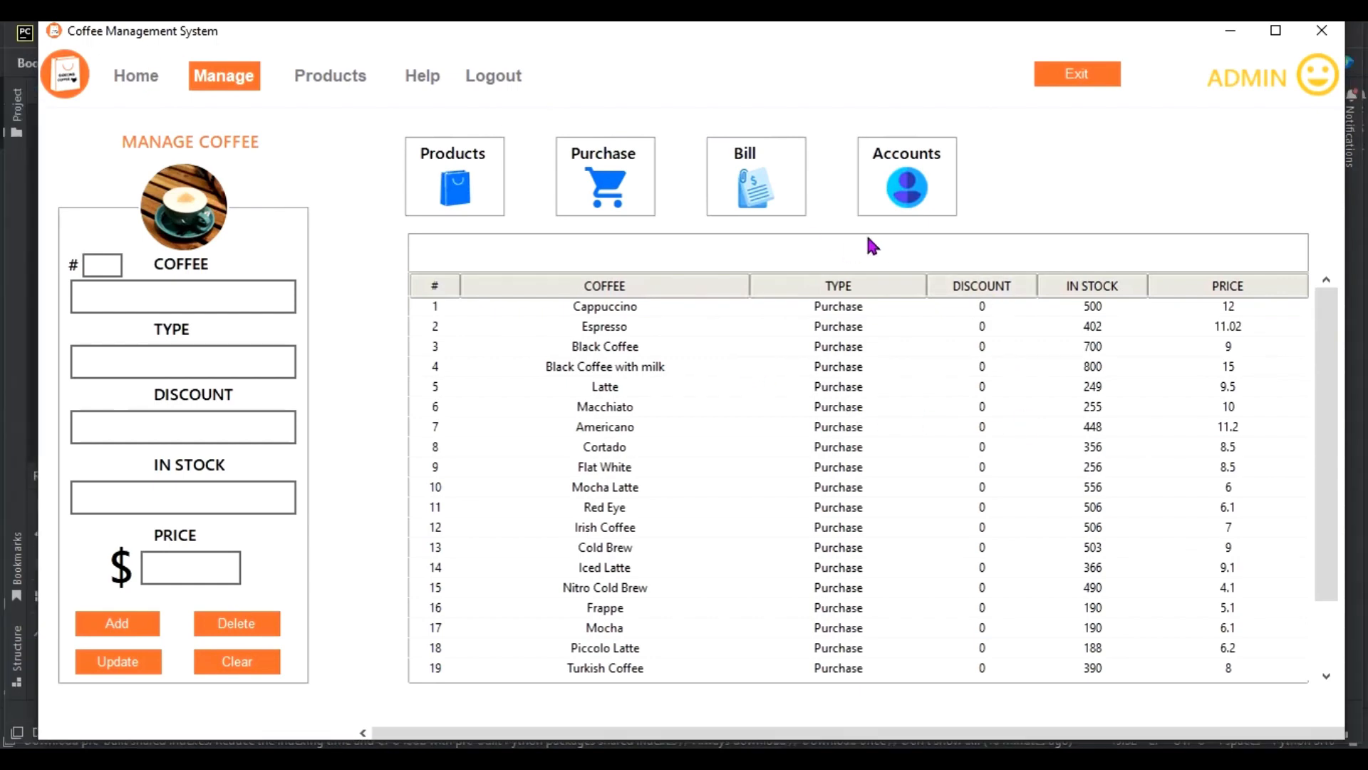
- Show the Accounts management screen listing new accounts, employees and admins
click(906, 175)
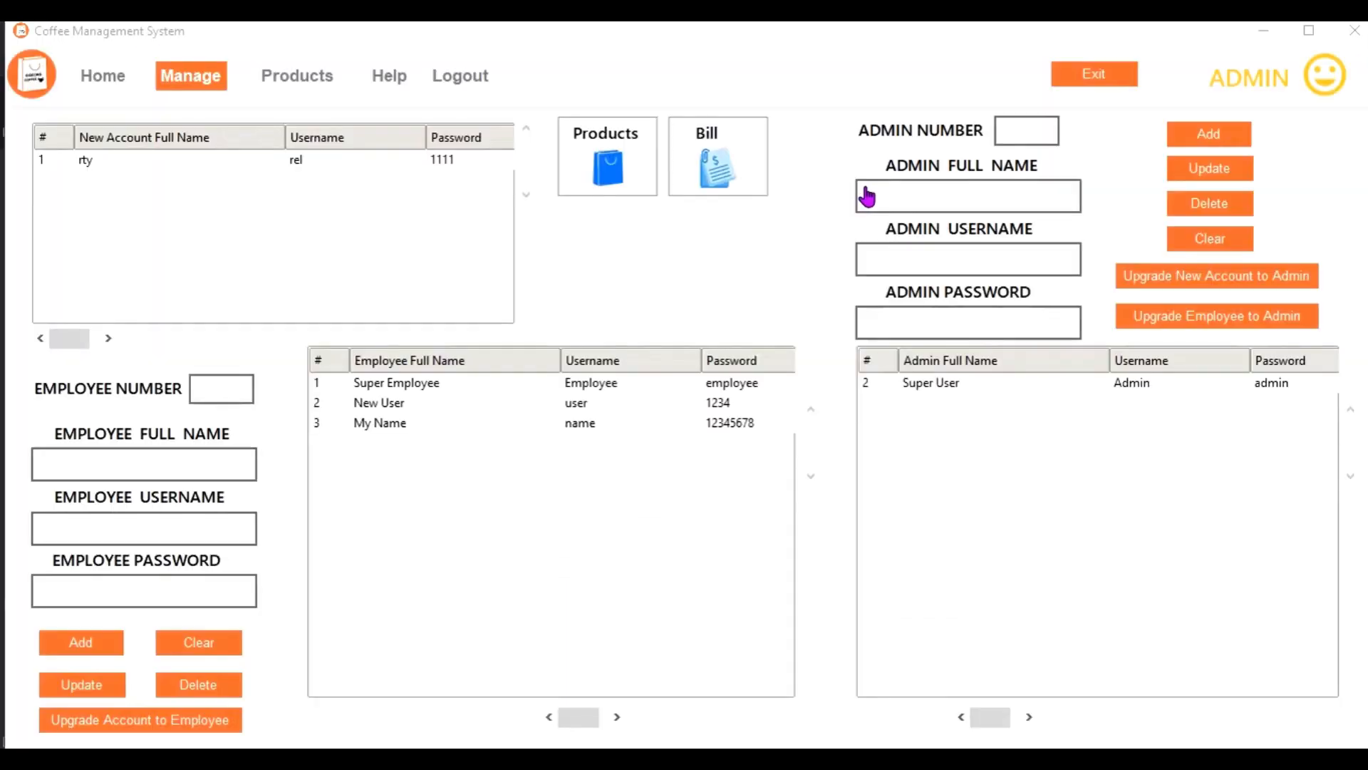
mouse_move(488, 308)
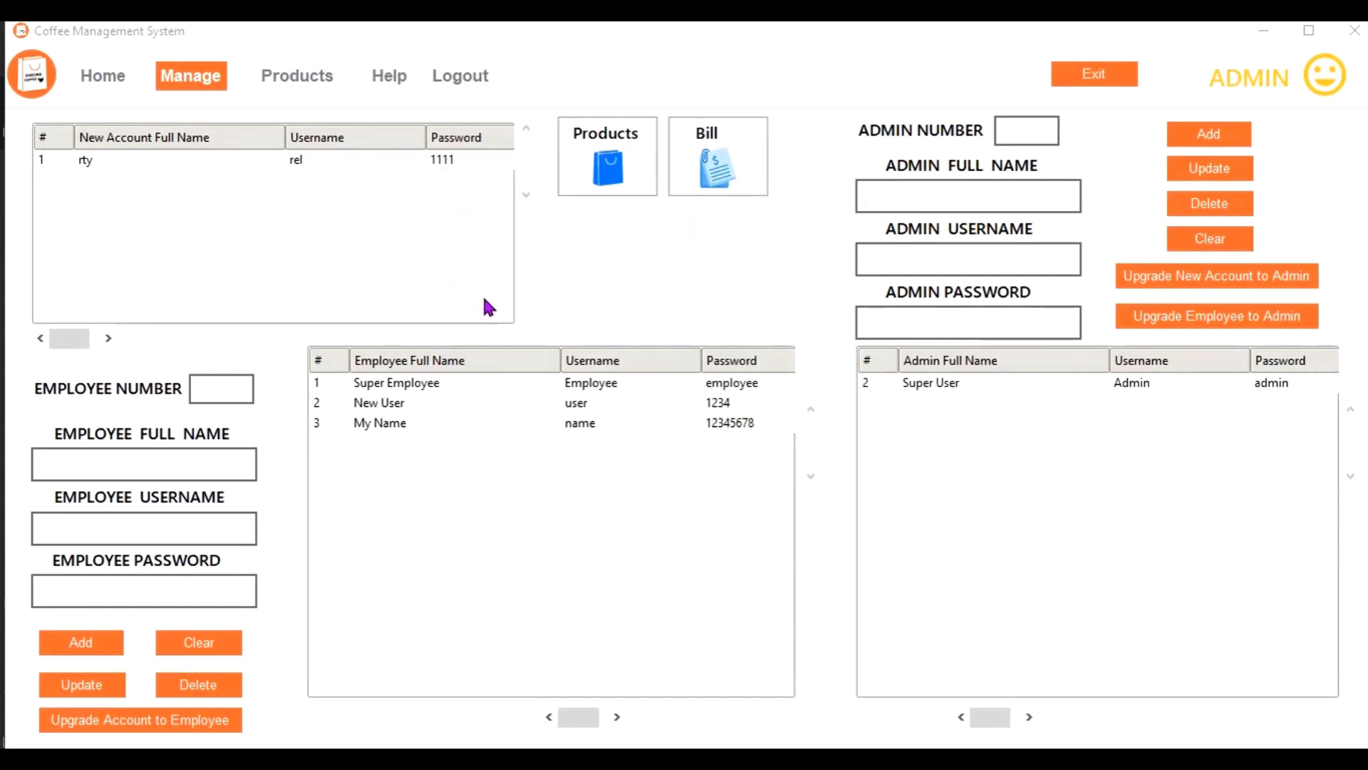
mouse_move(526, 479)
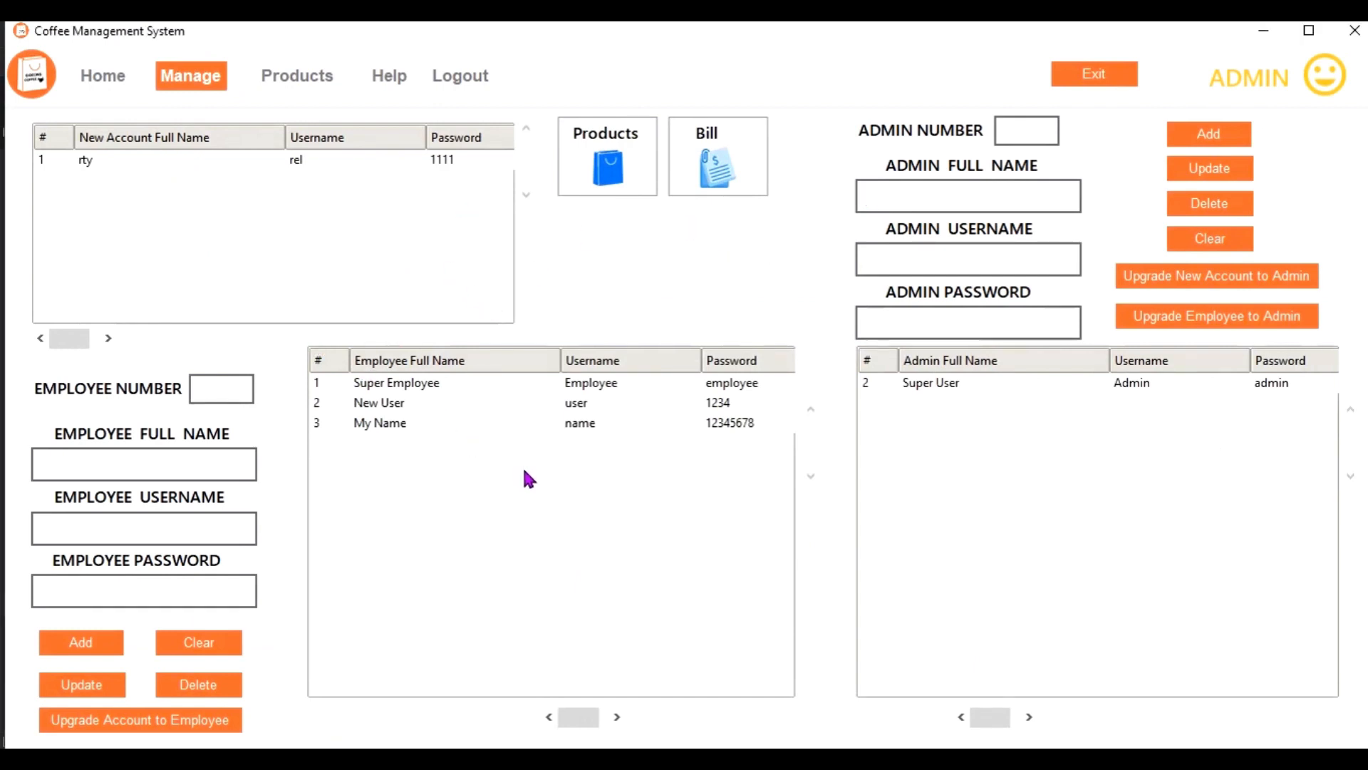
mouse_move(637, 229)
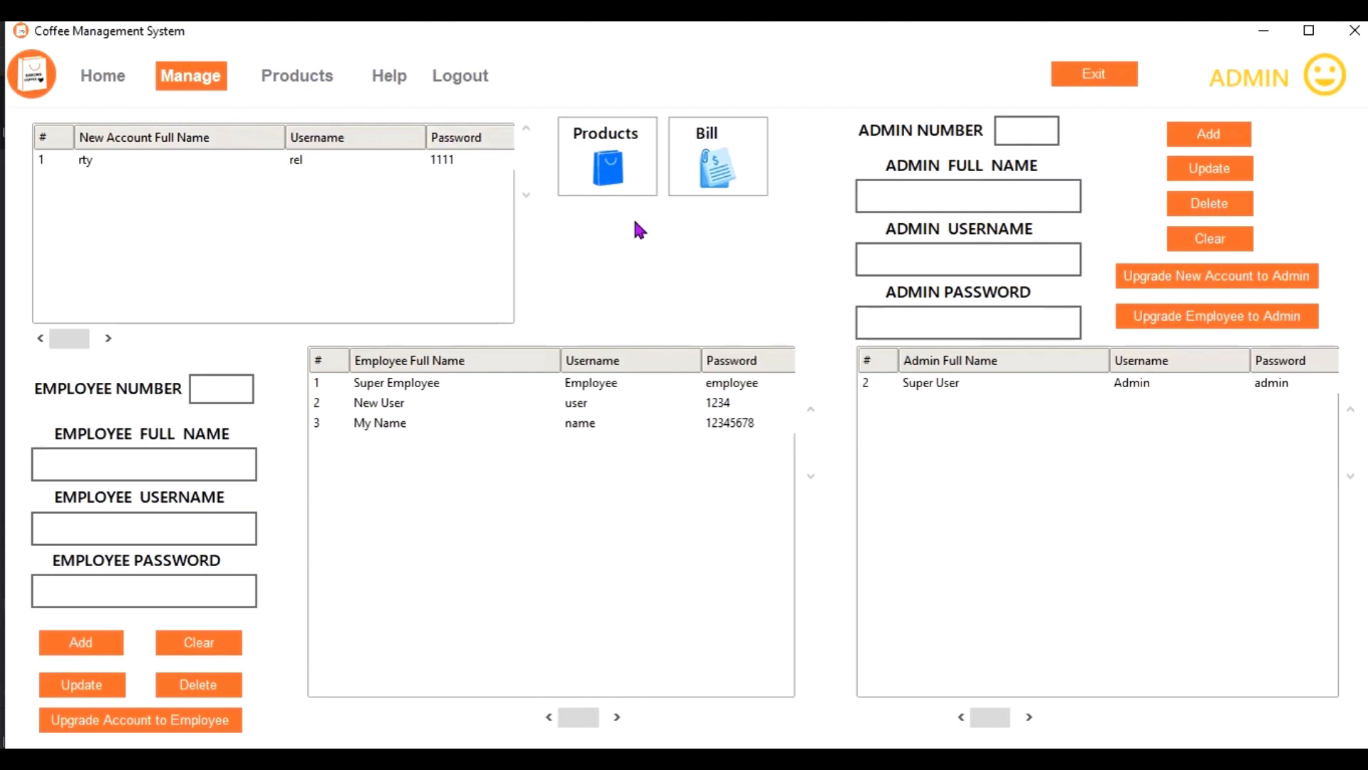
mouse_move(706, 255)
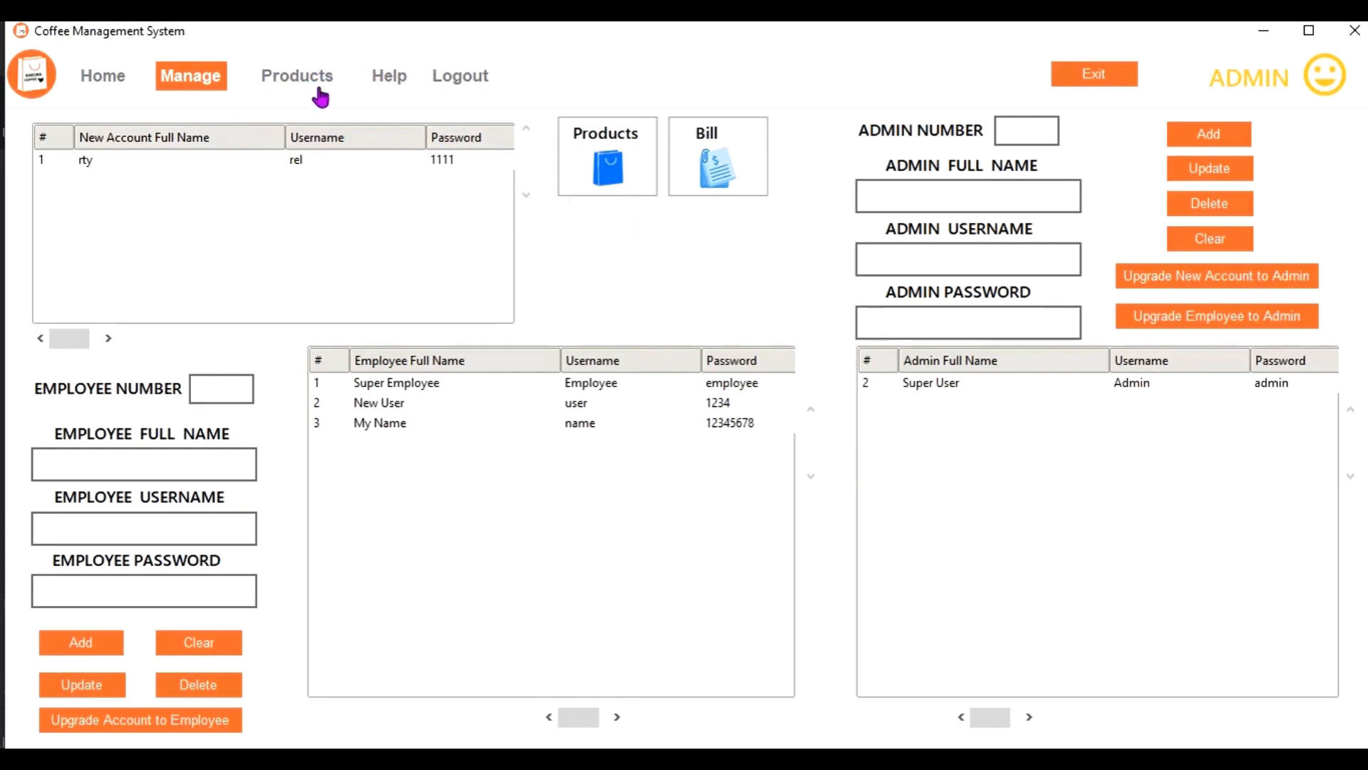
click(103, 76)
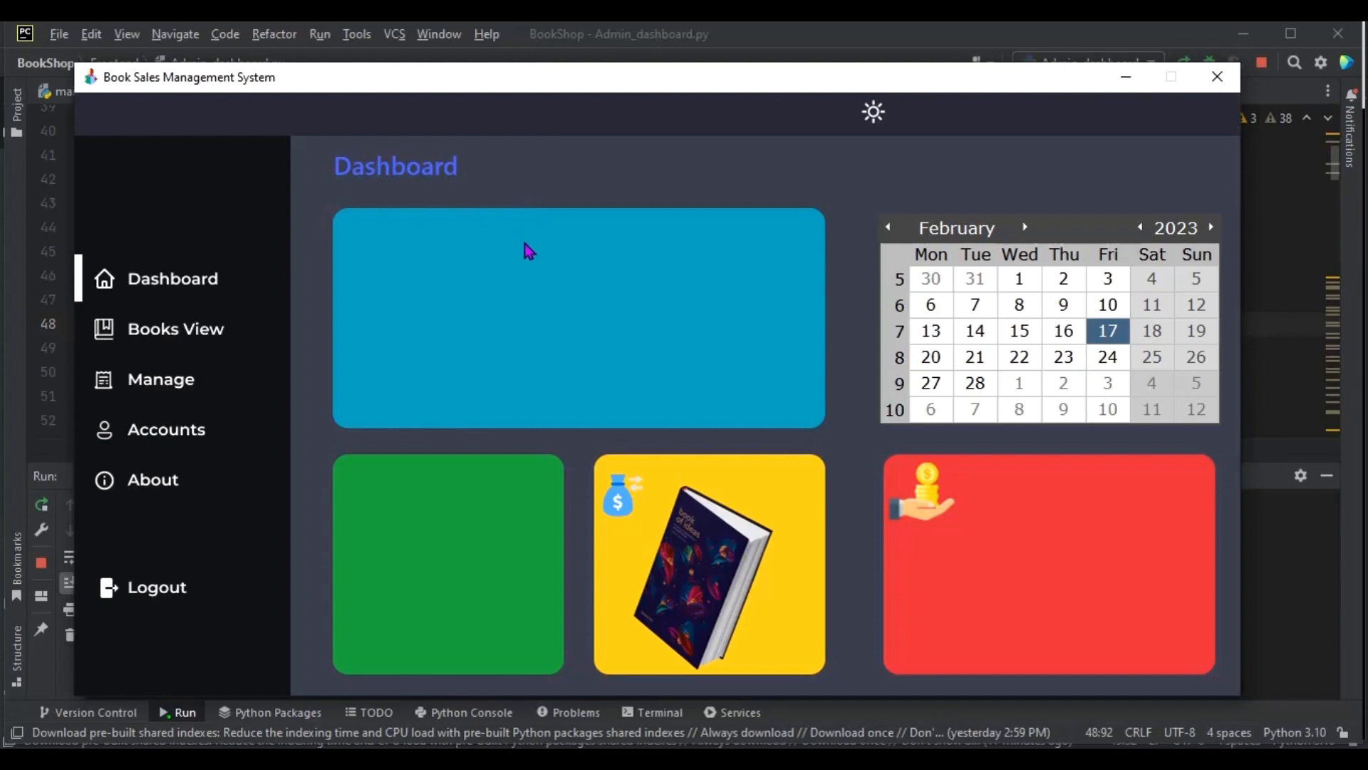
mouse_move(740, 291)
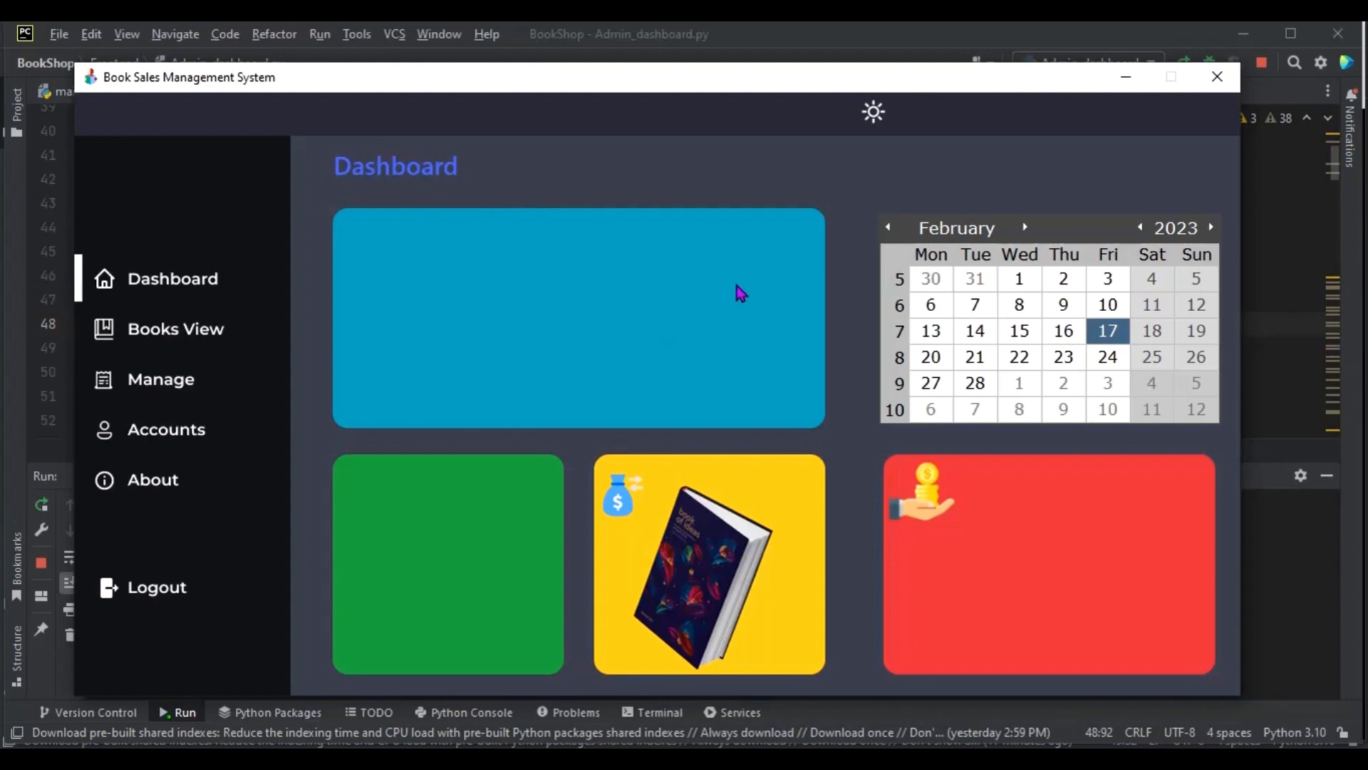
click(872, 113)
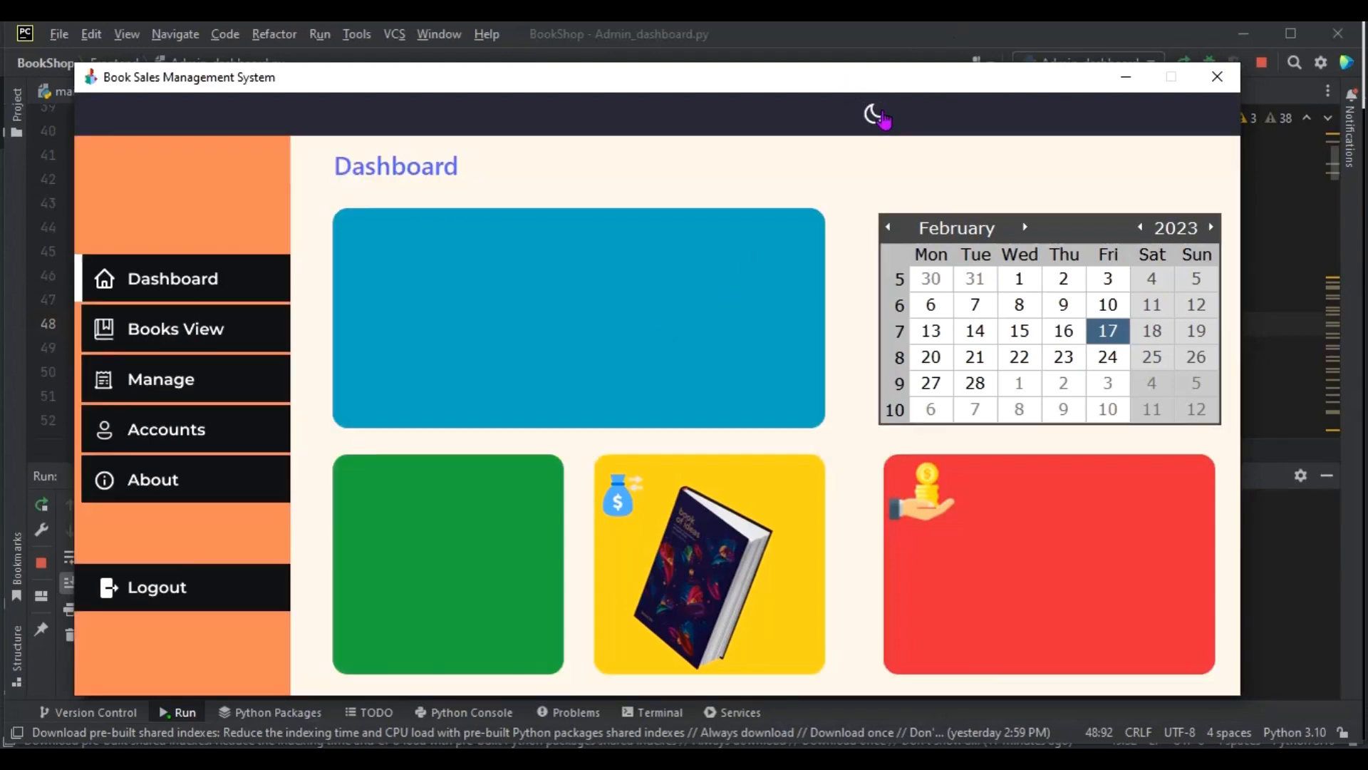
click(872, 114)
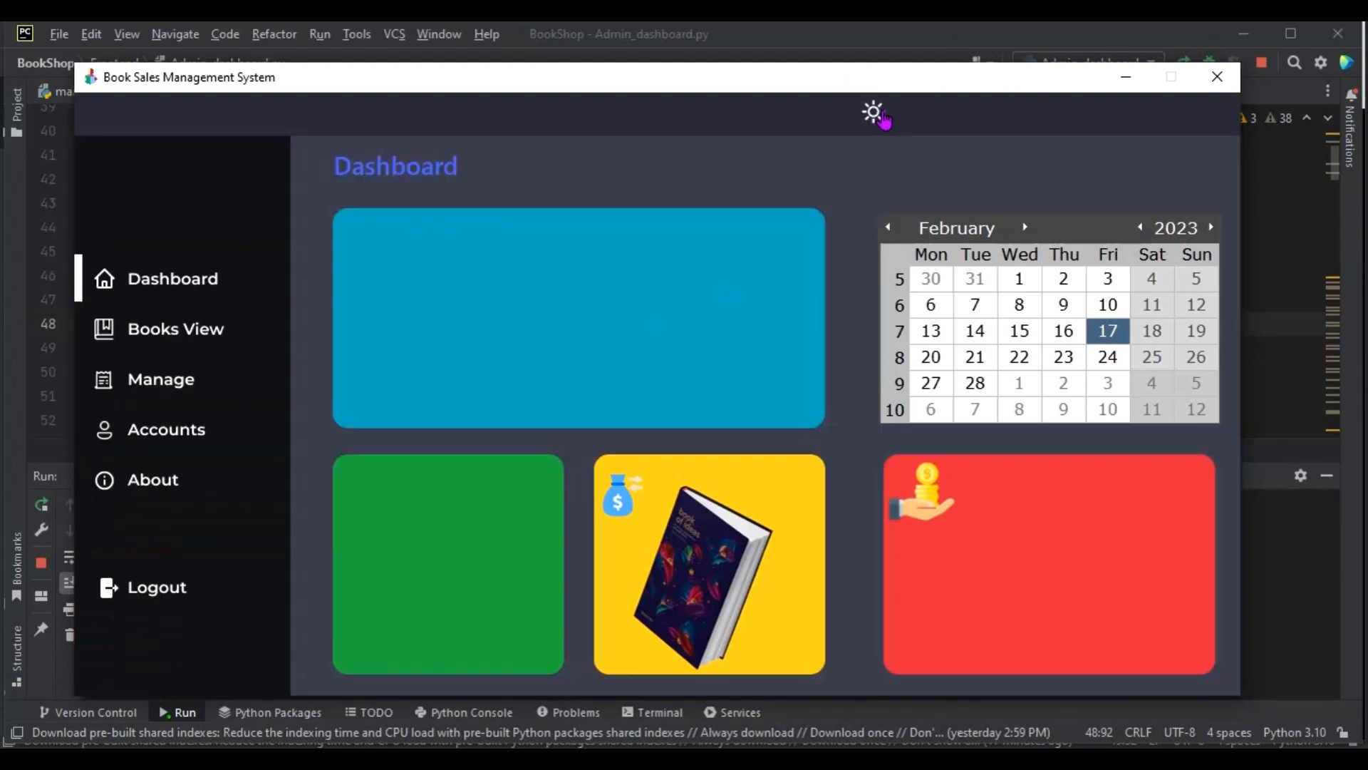
click(872, 112)
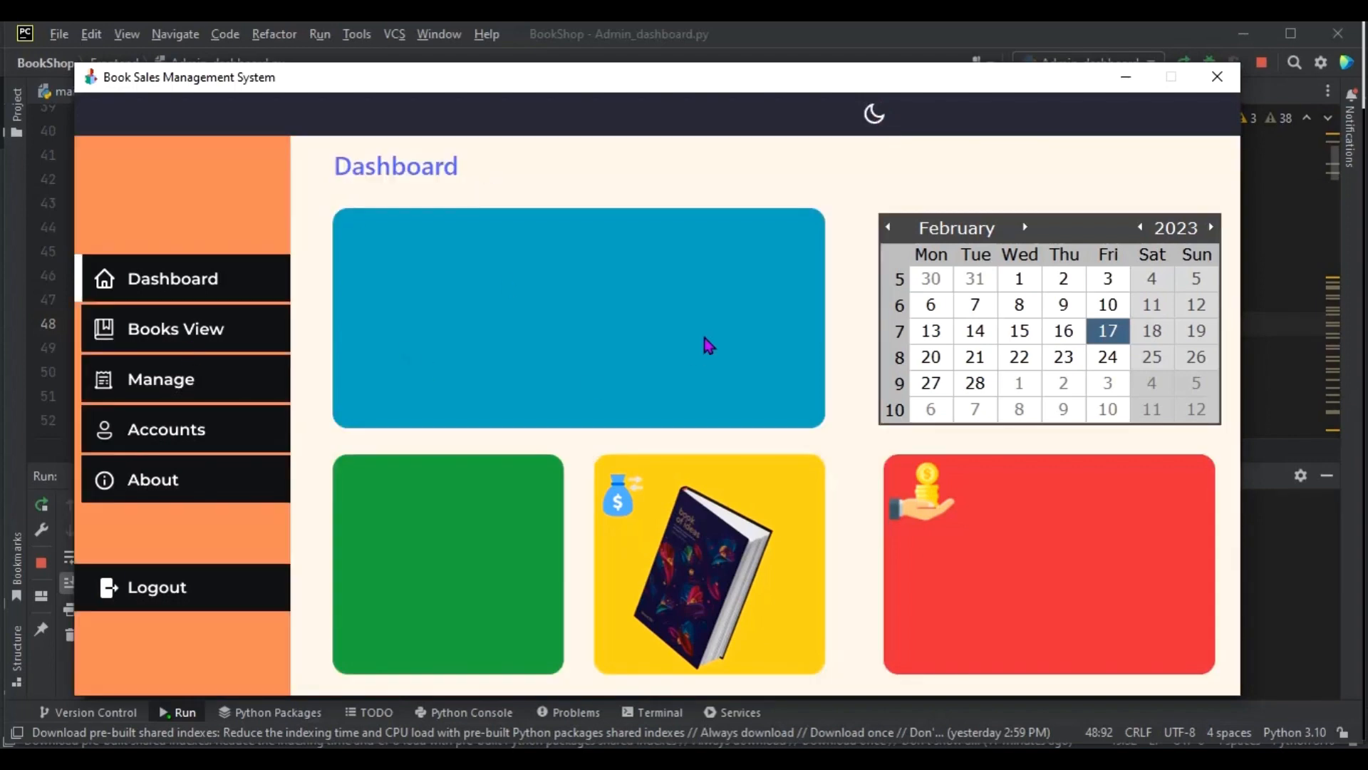
mouse_move(872, 123)
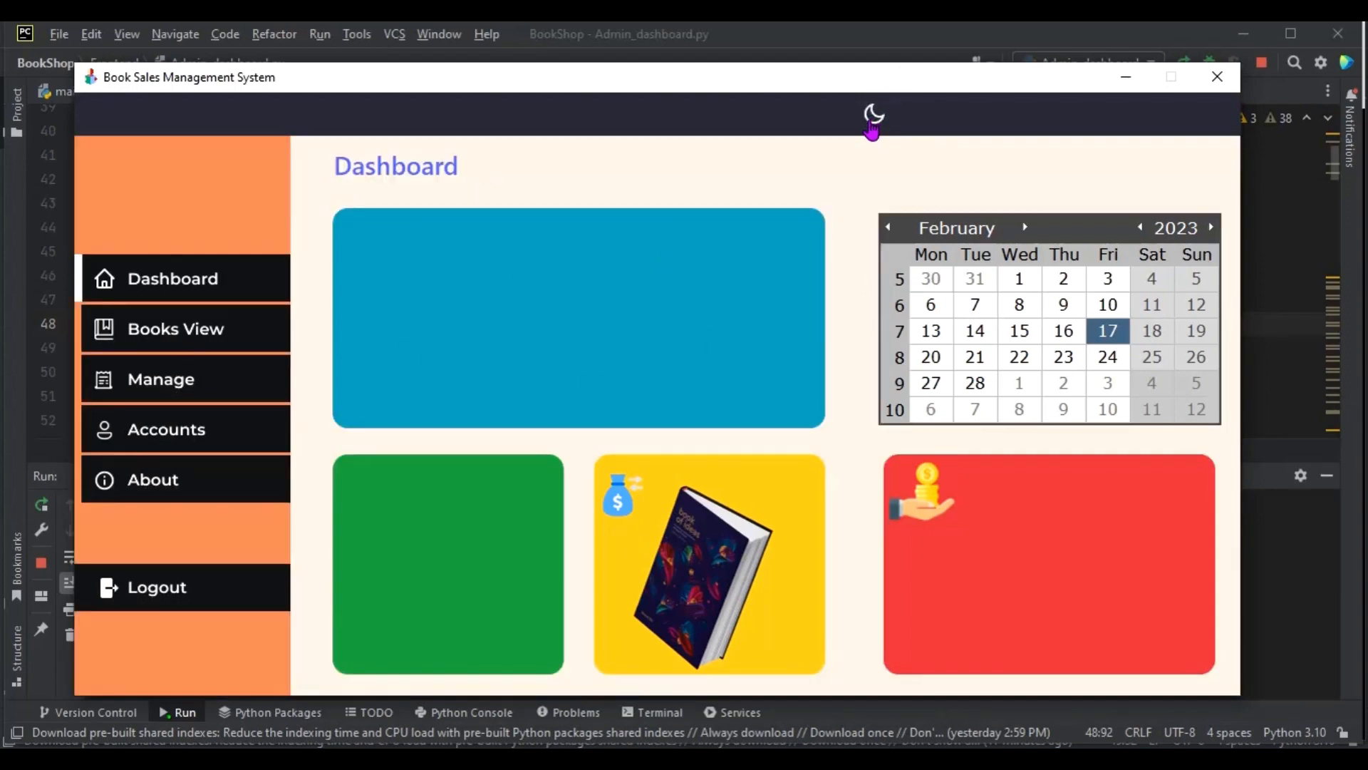
click(872, 113)
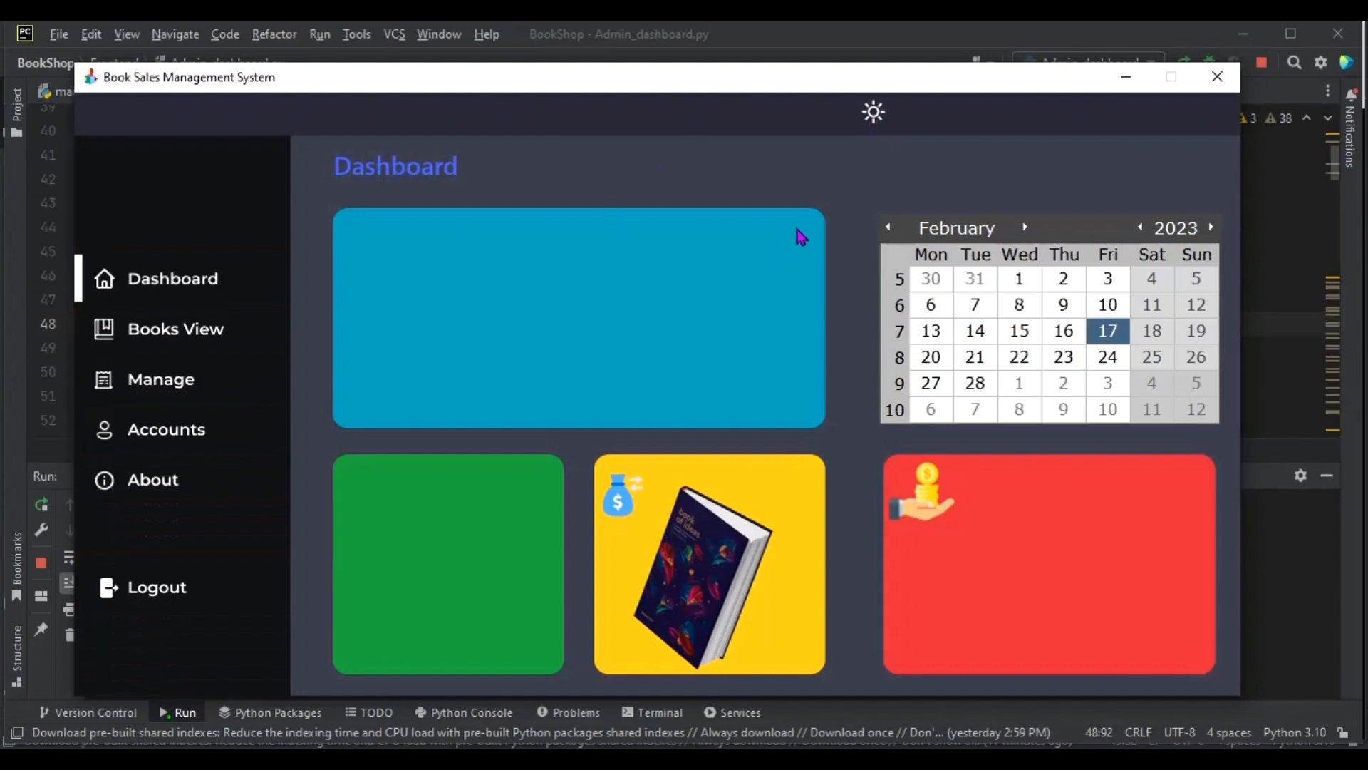
mouse_move(559, 301)
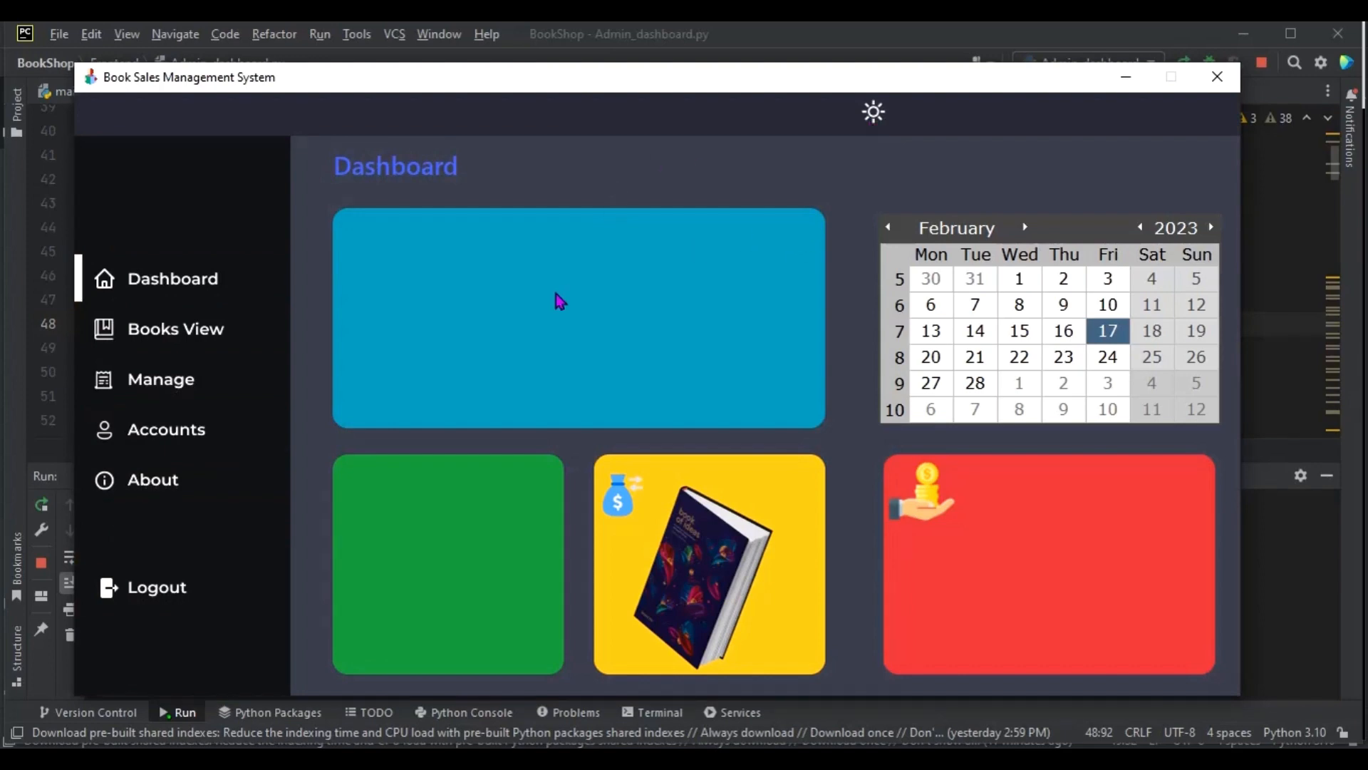
mouse_move(255, 180)
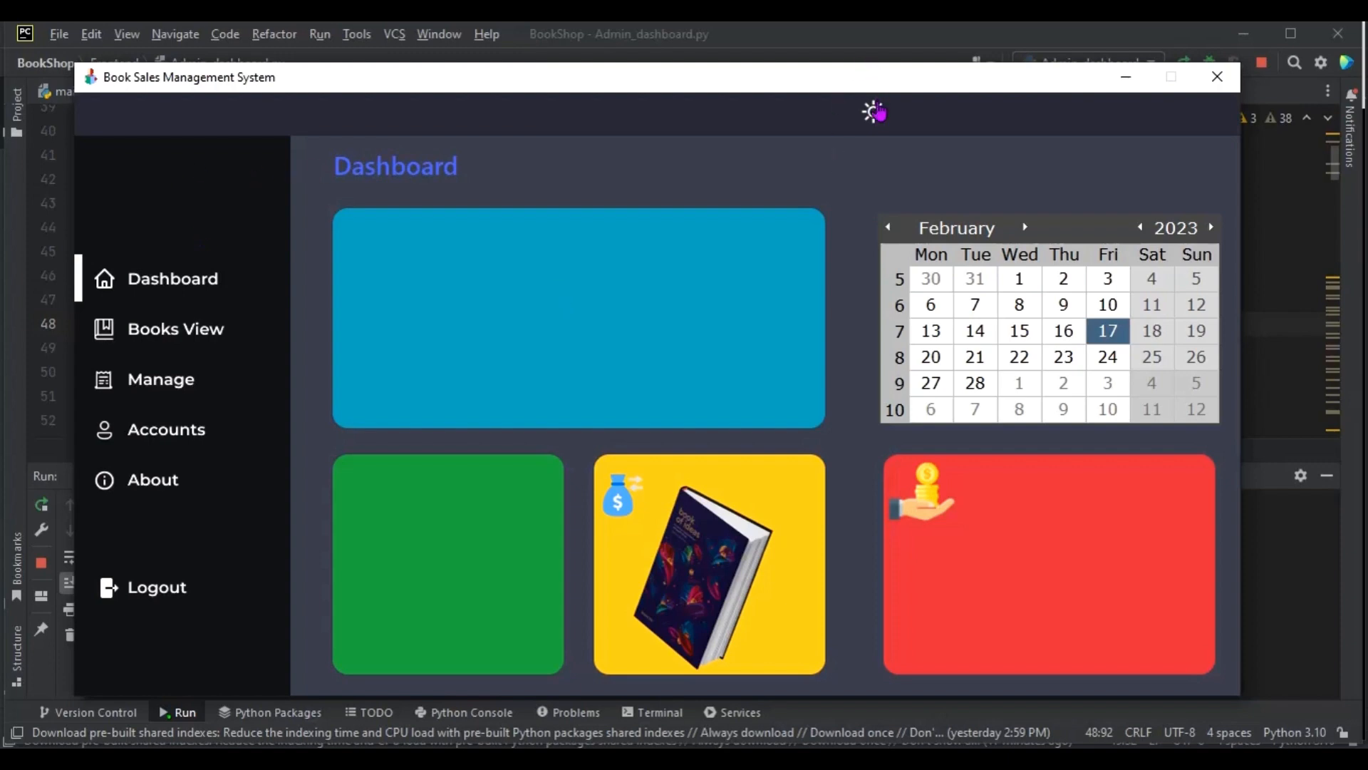
click(874, 114)
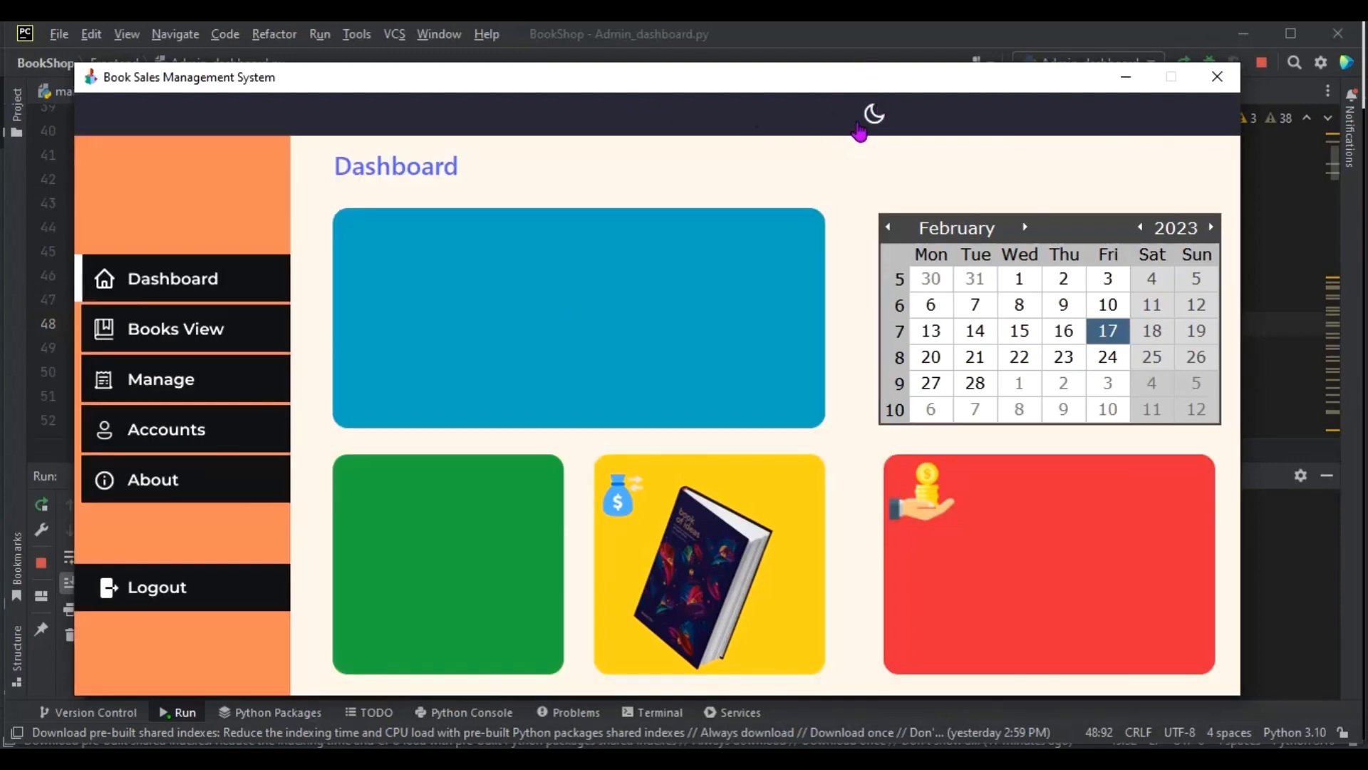
click(874, 114)
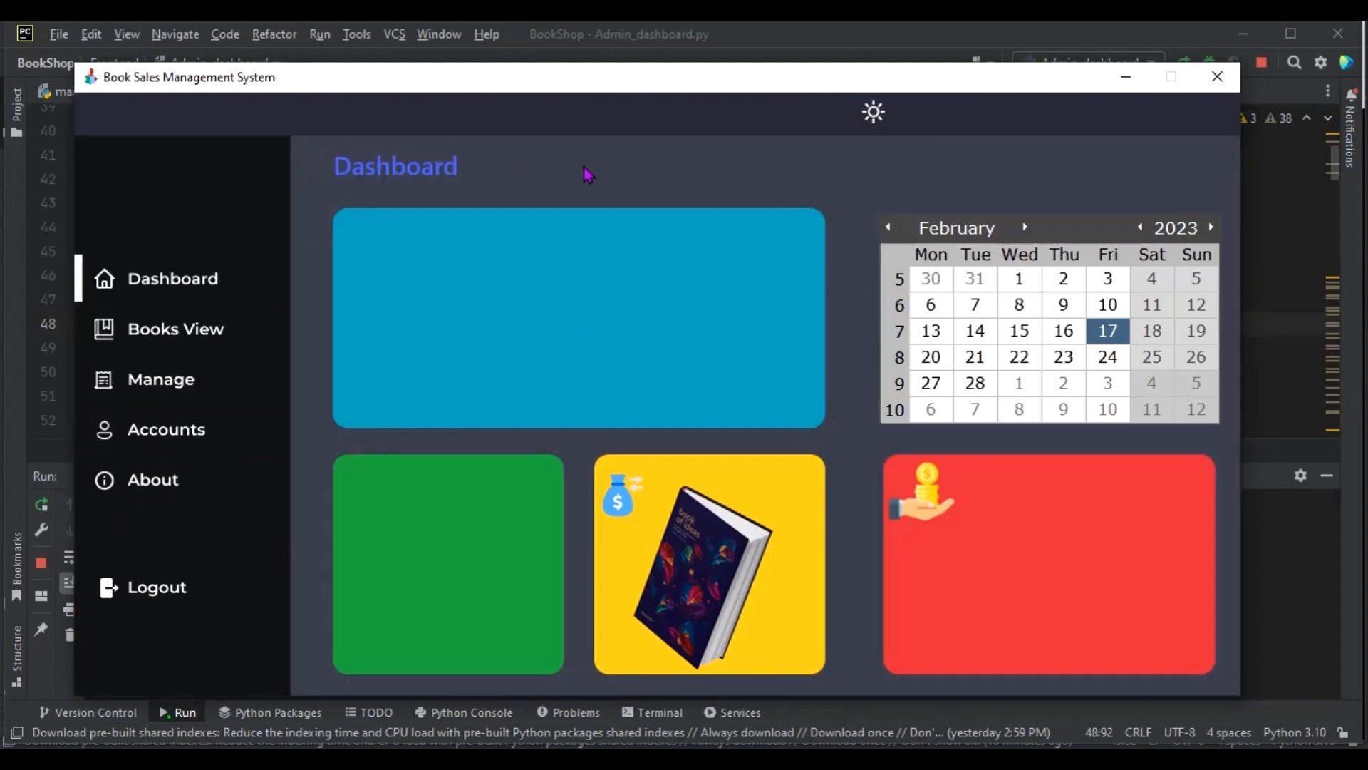
mouse_move(728, 278)
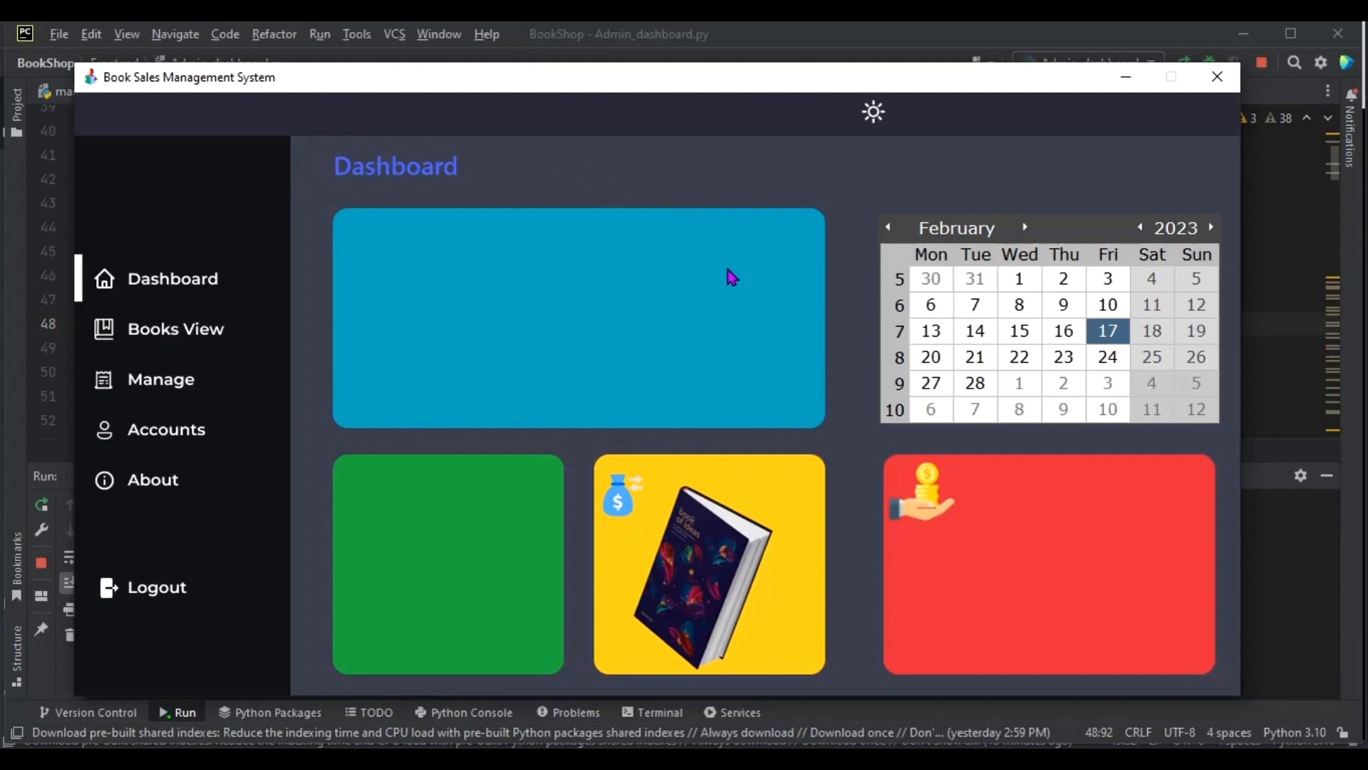
mouse_move(495, 286)
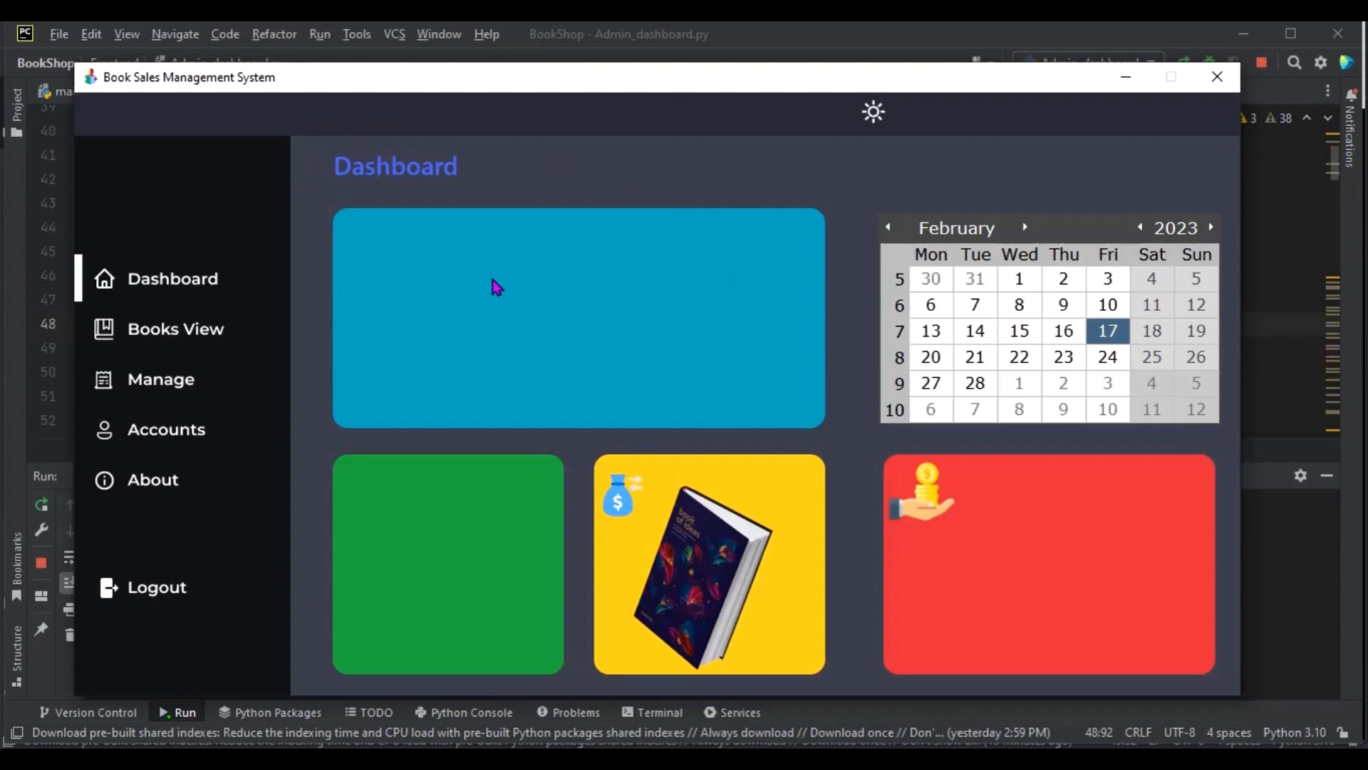
mouse_move(535, 271)
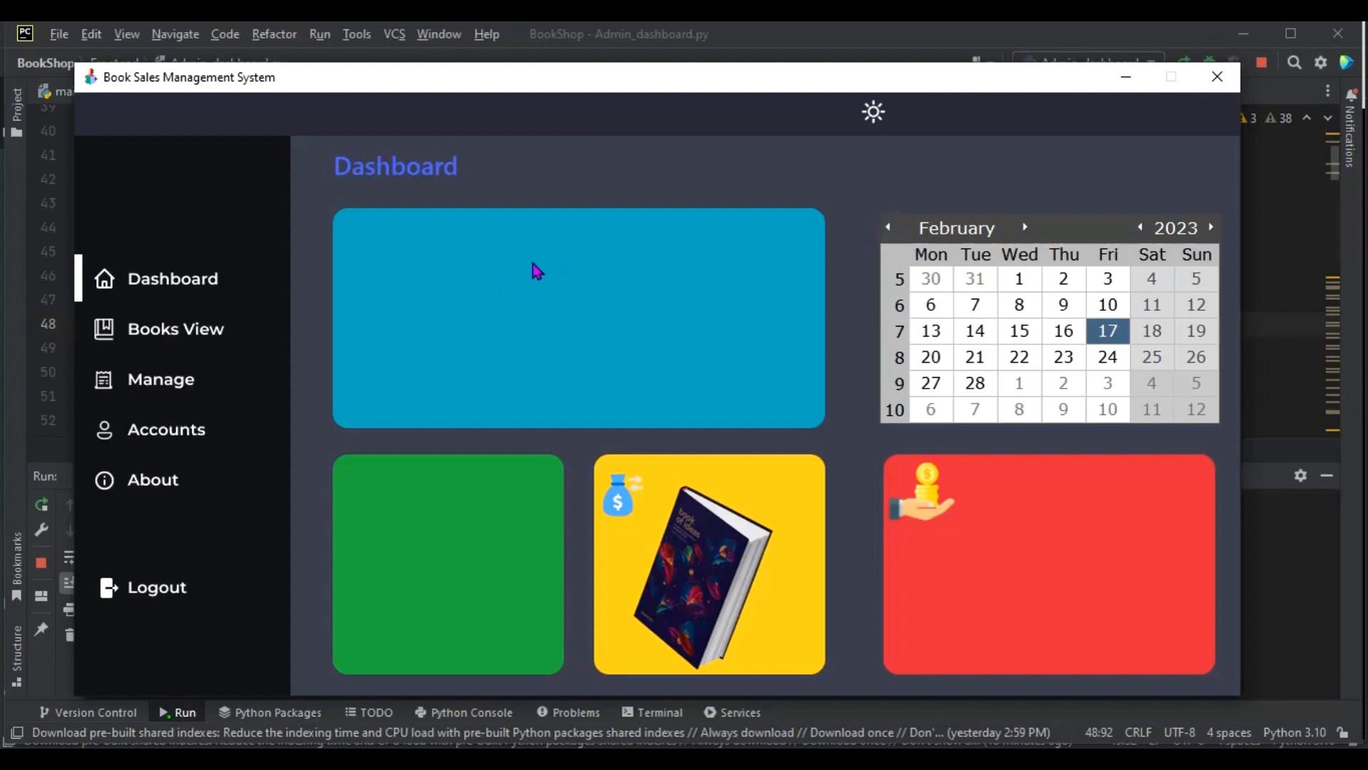
mouse_move(161, 403)
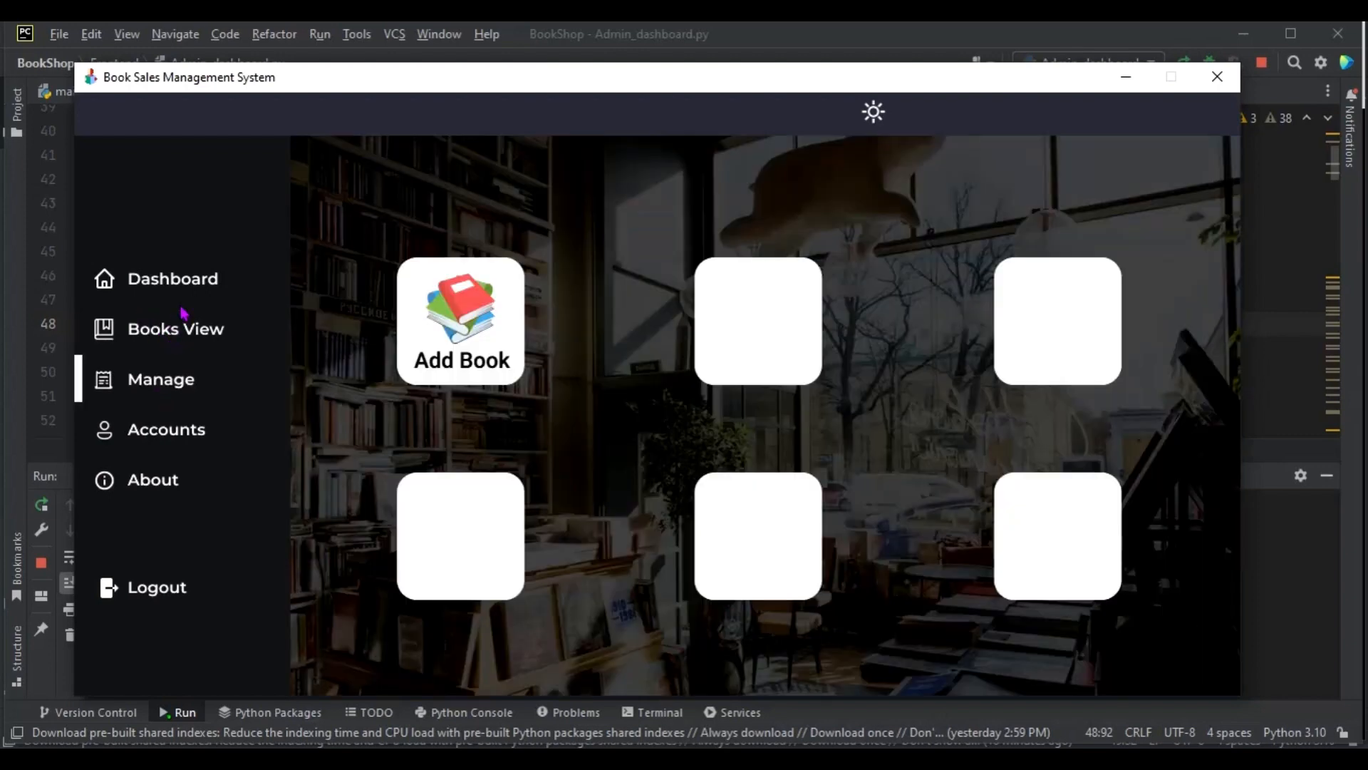
- Show the Books View list, then close the window and confirm Yes to exit
click(175, 328)
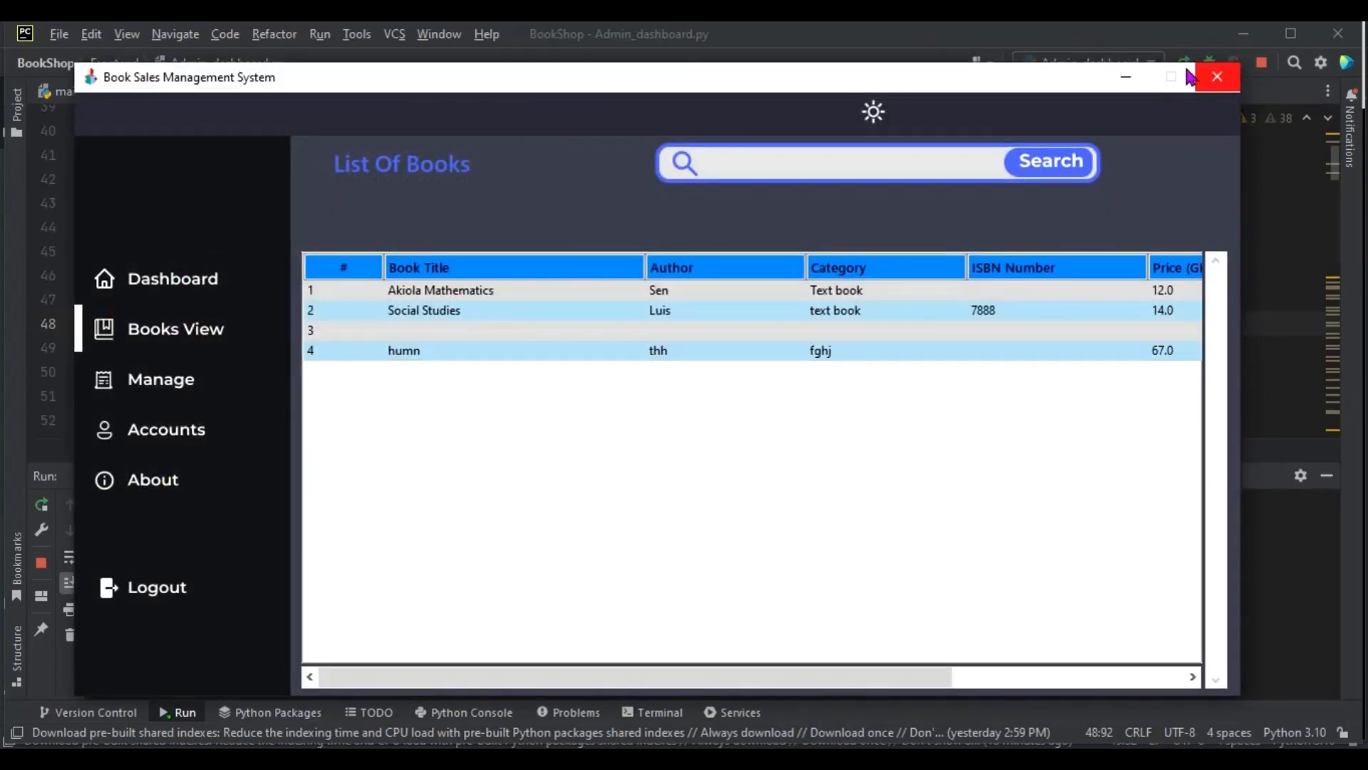
click(1216, 77)
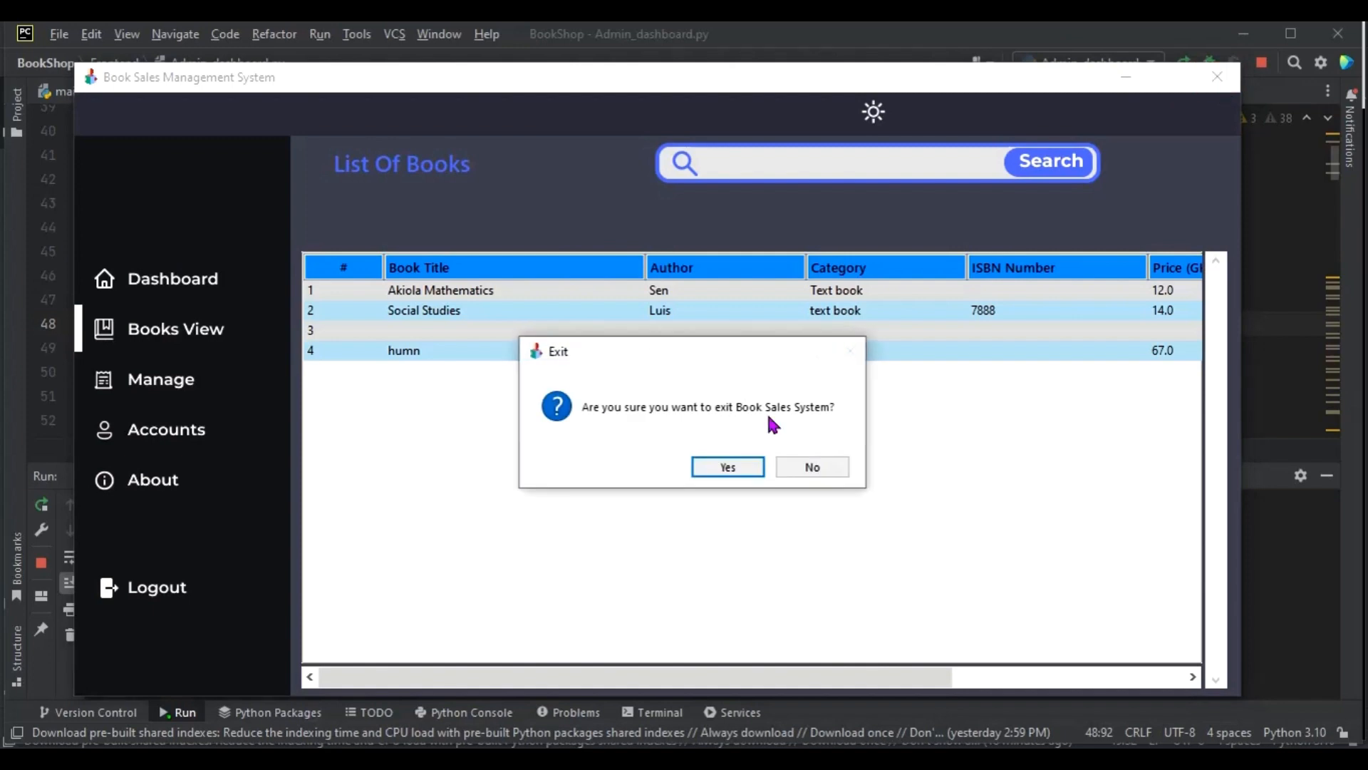
mouse_move(727, 467)
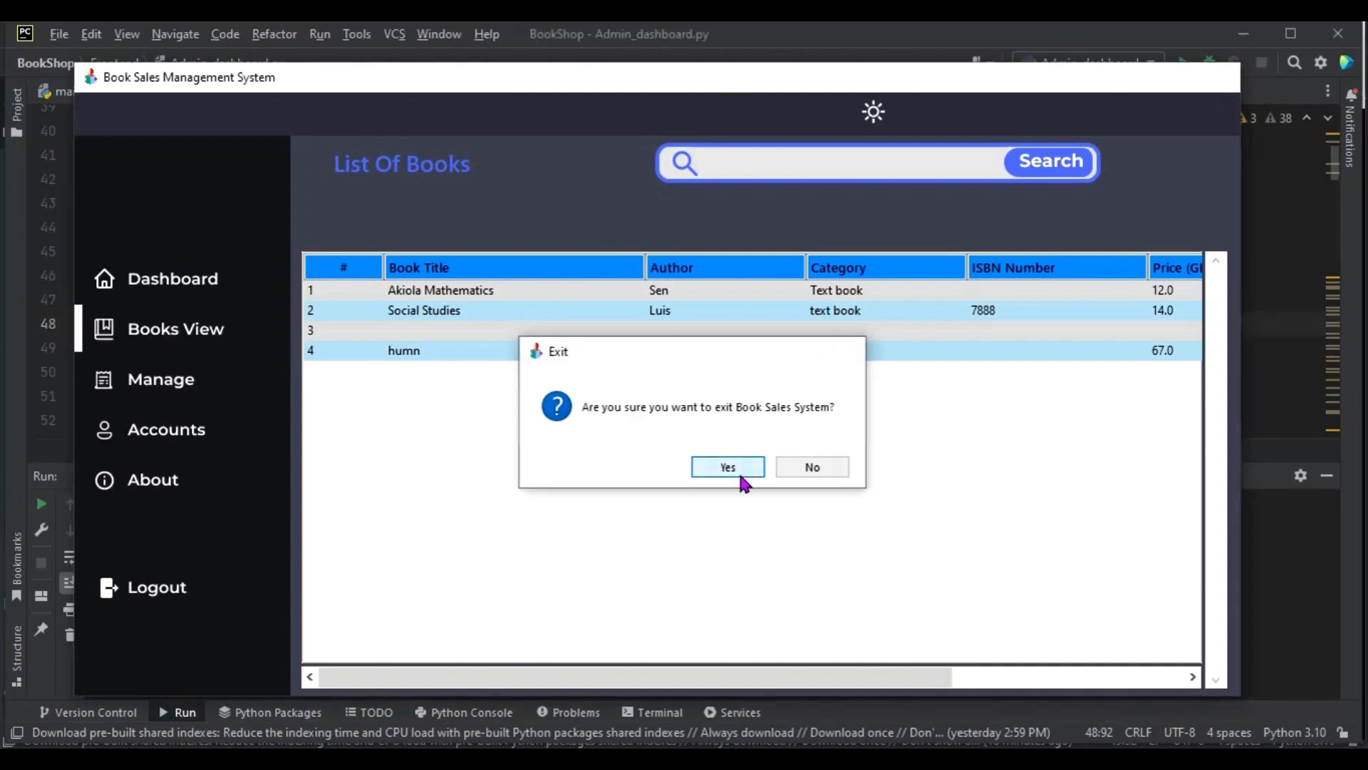
click(727, 467)
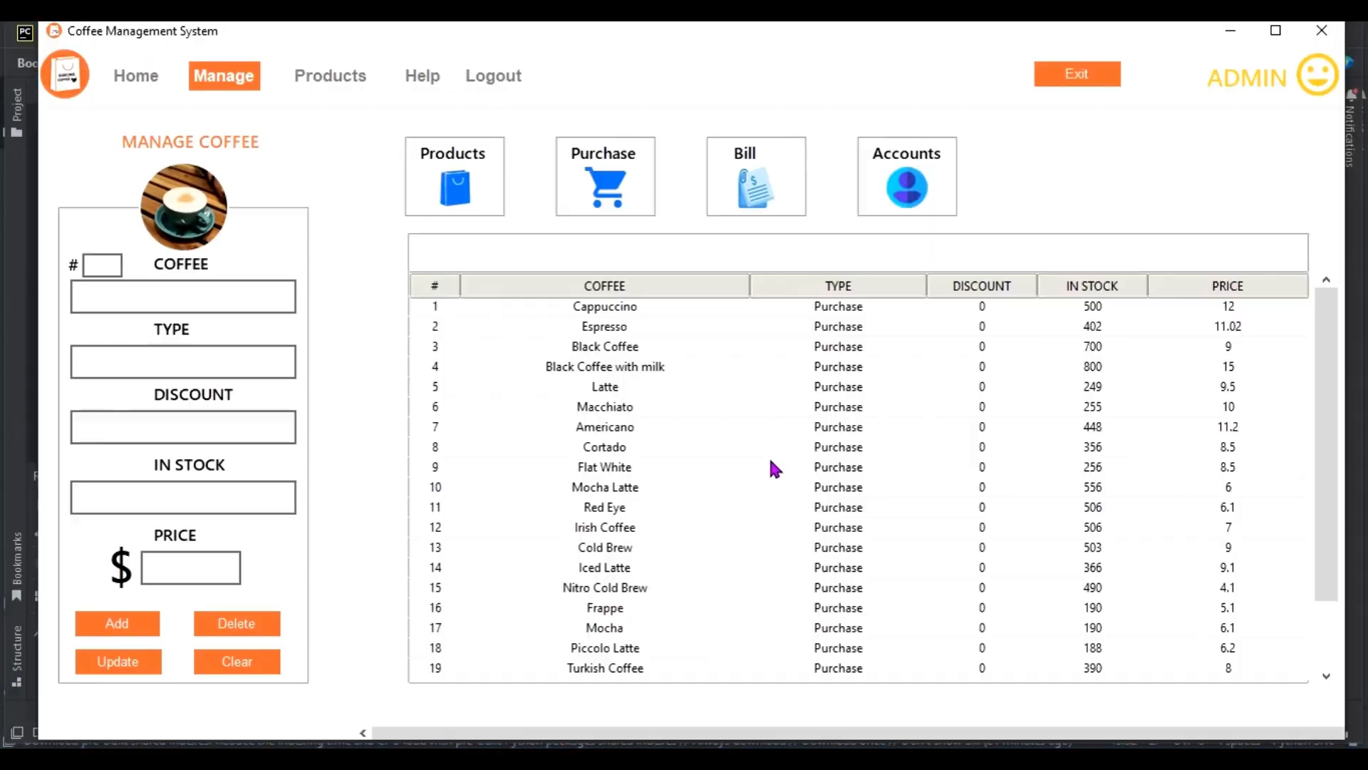
mouse_move(875, 145)
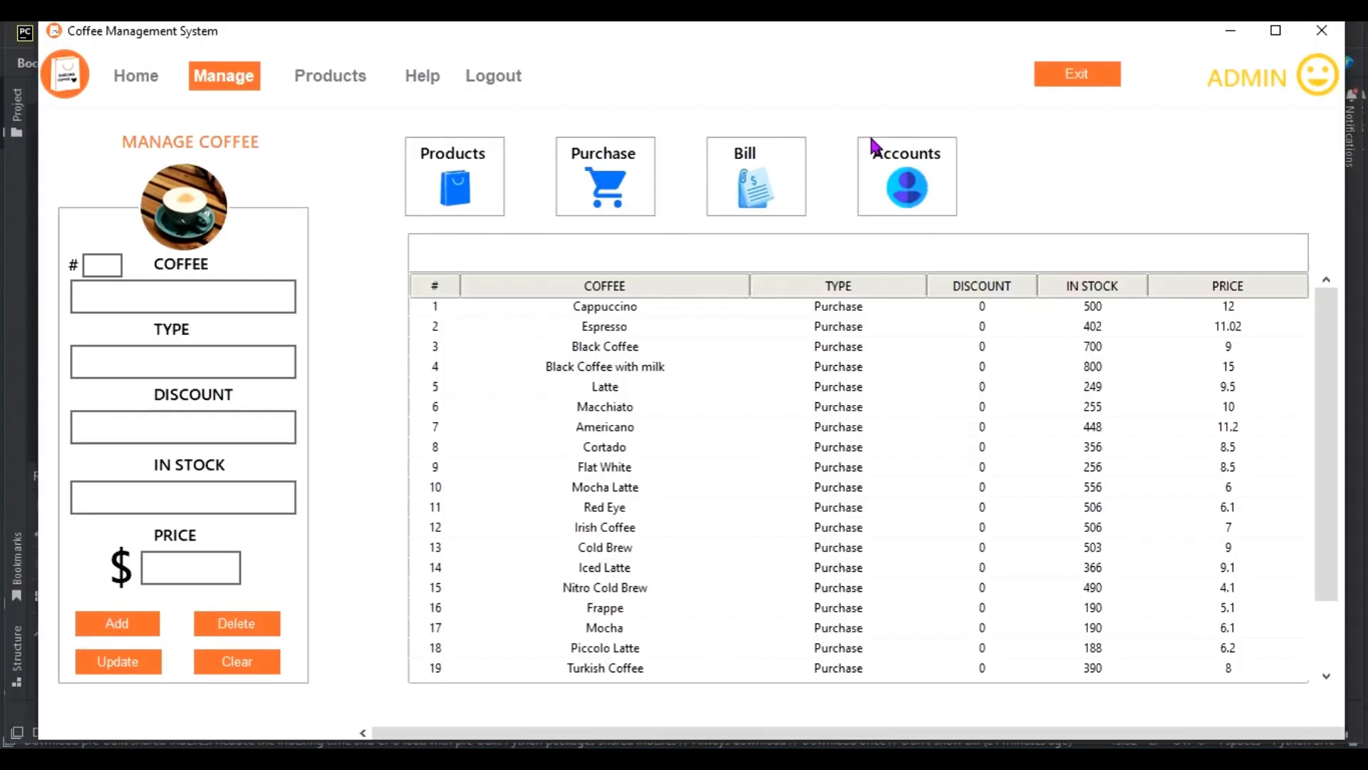
mouse_move(1019, 178)
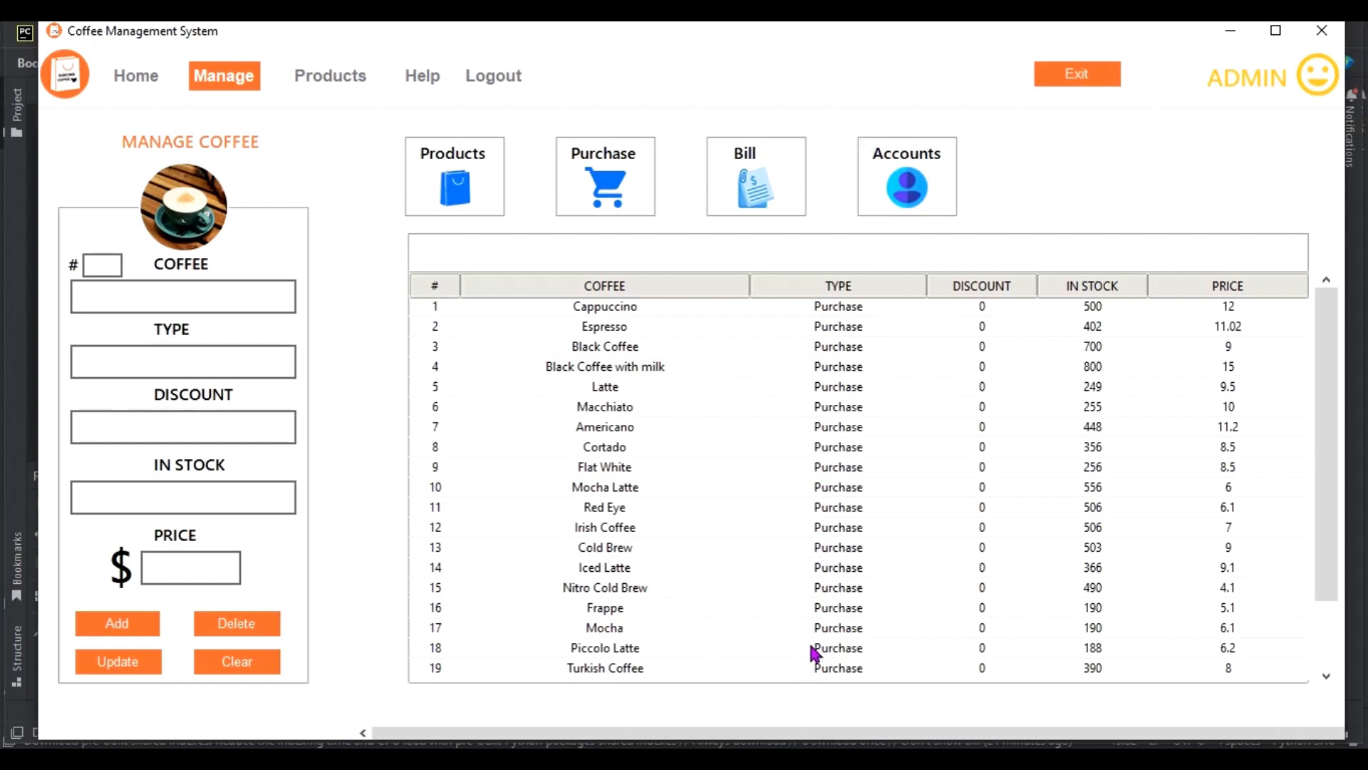
mouse_move(825, 473)
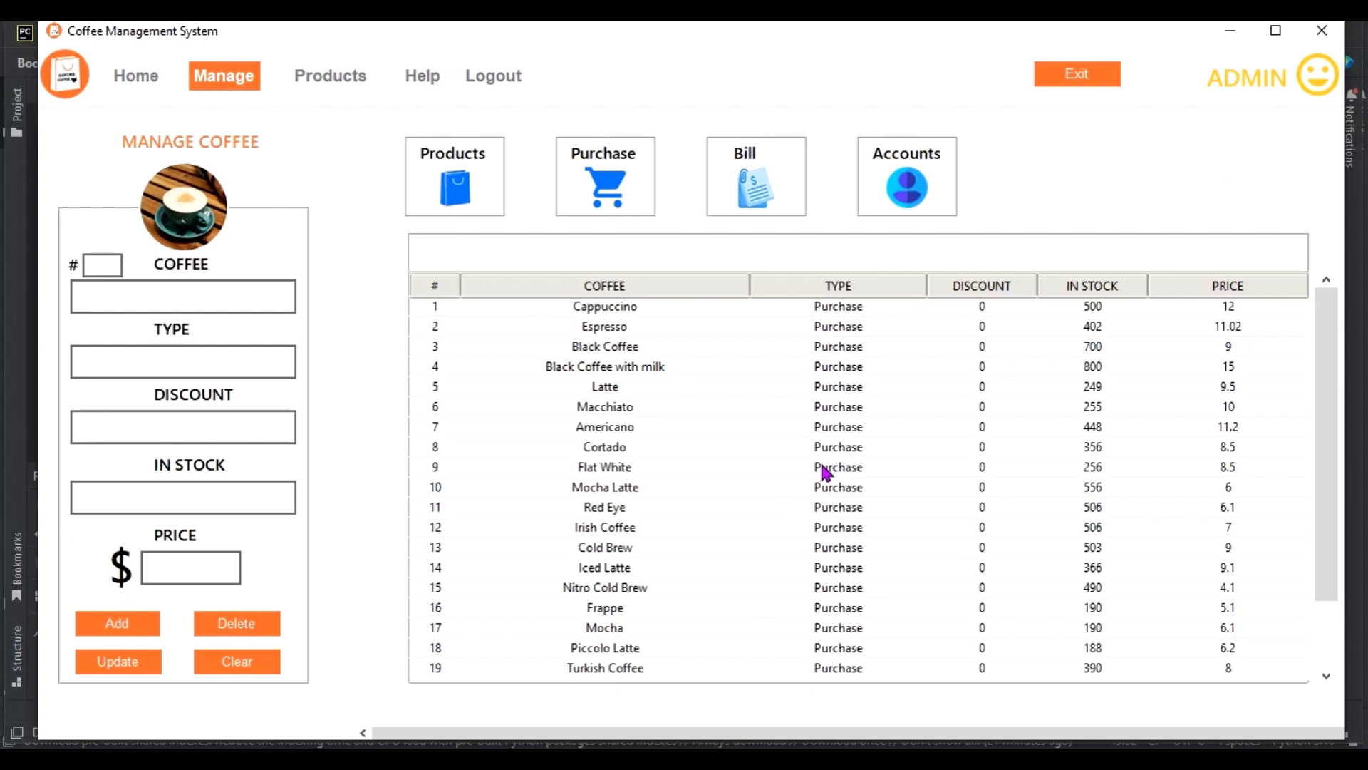
scroll(down, 3)
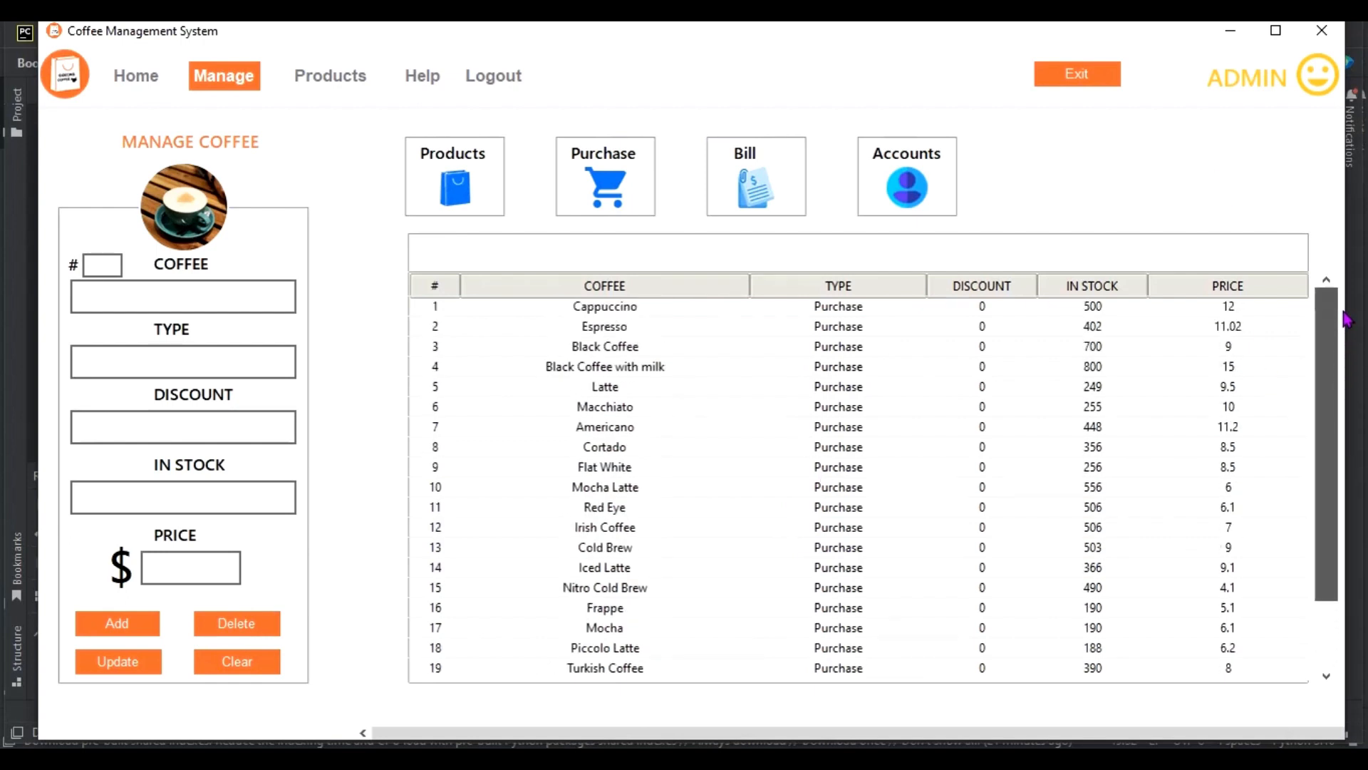
scroll(down, 3)
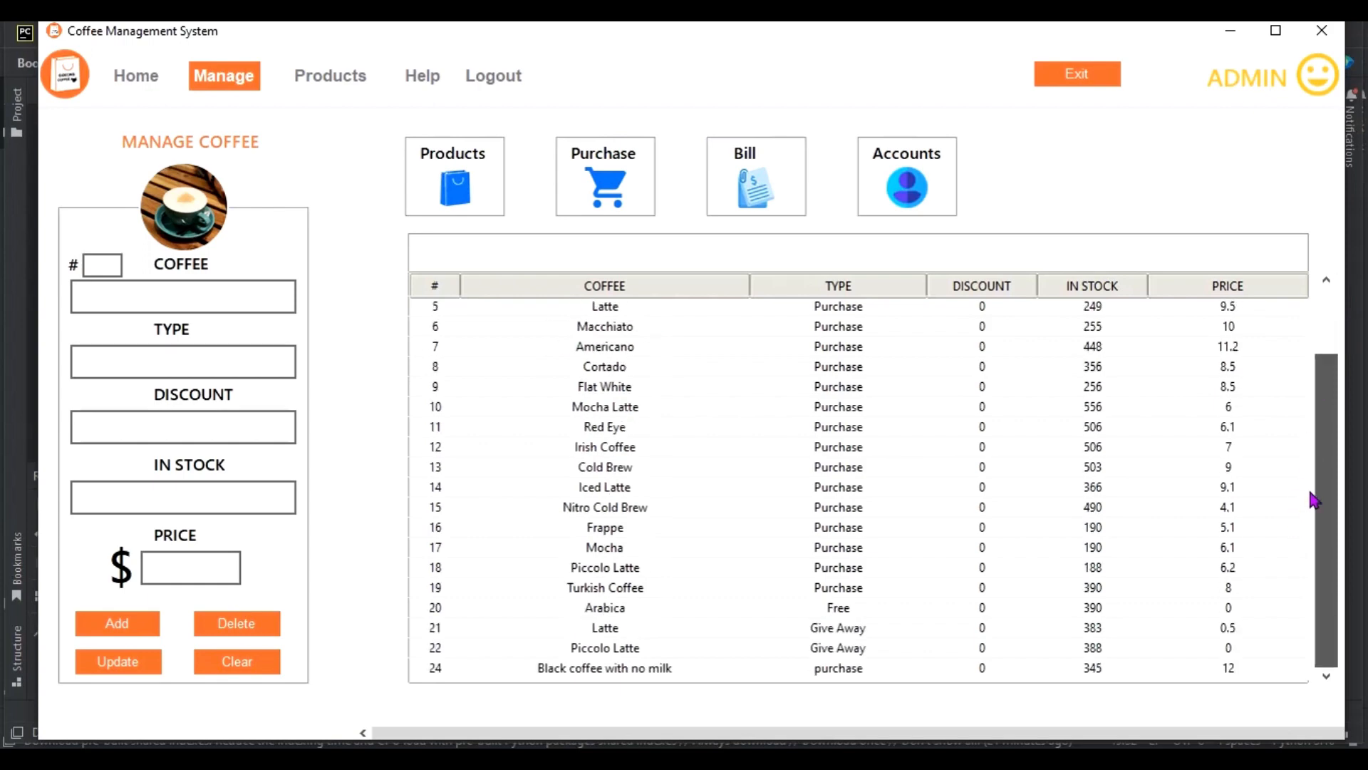
mouse_move(962, 573)
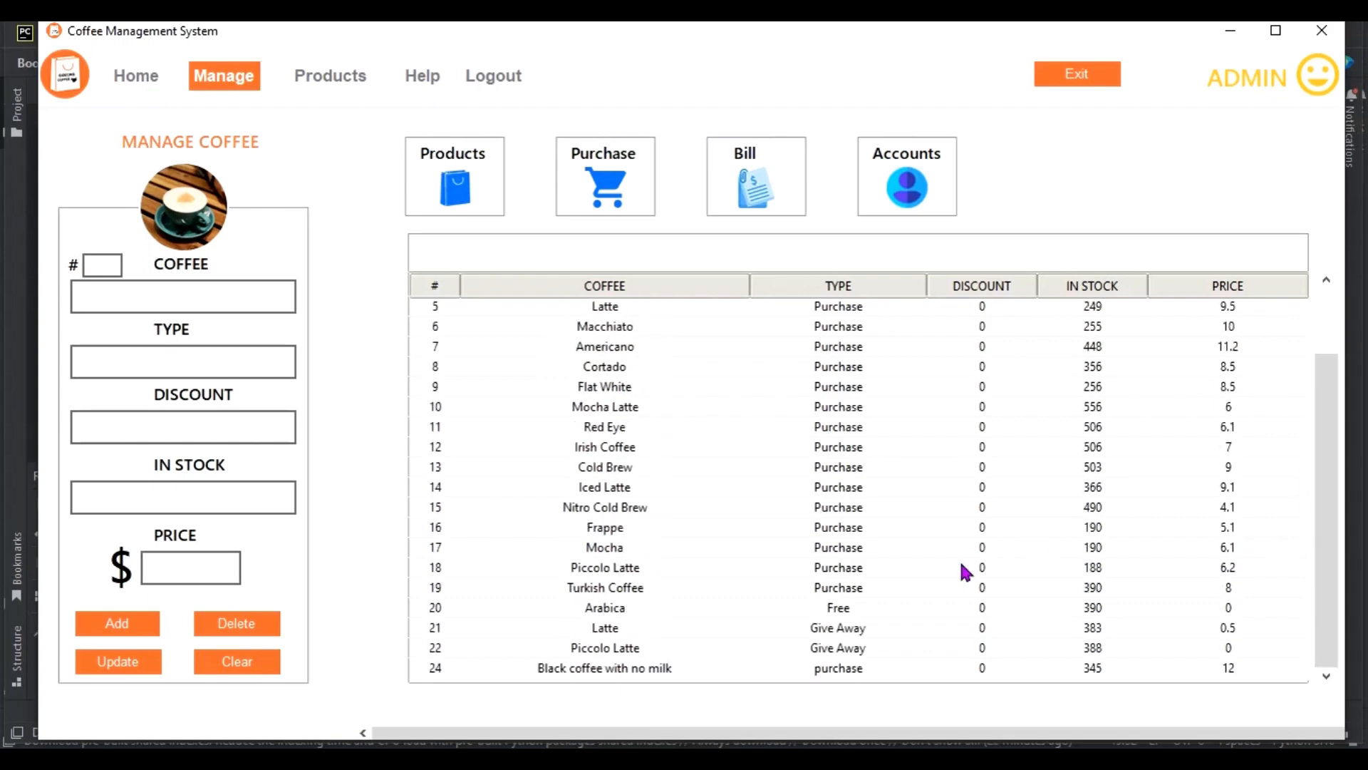
mouse_move(1130, 436)
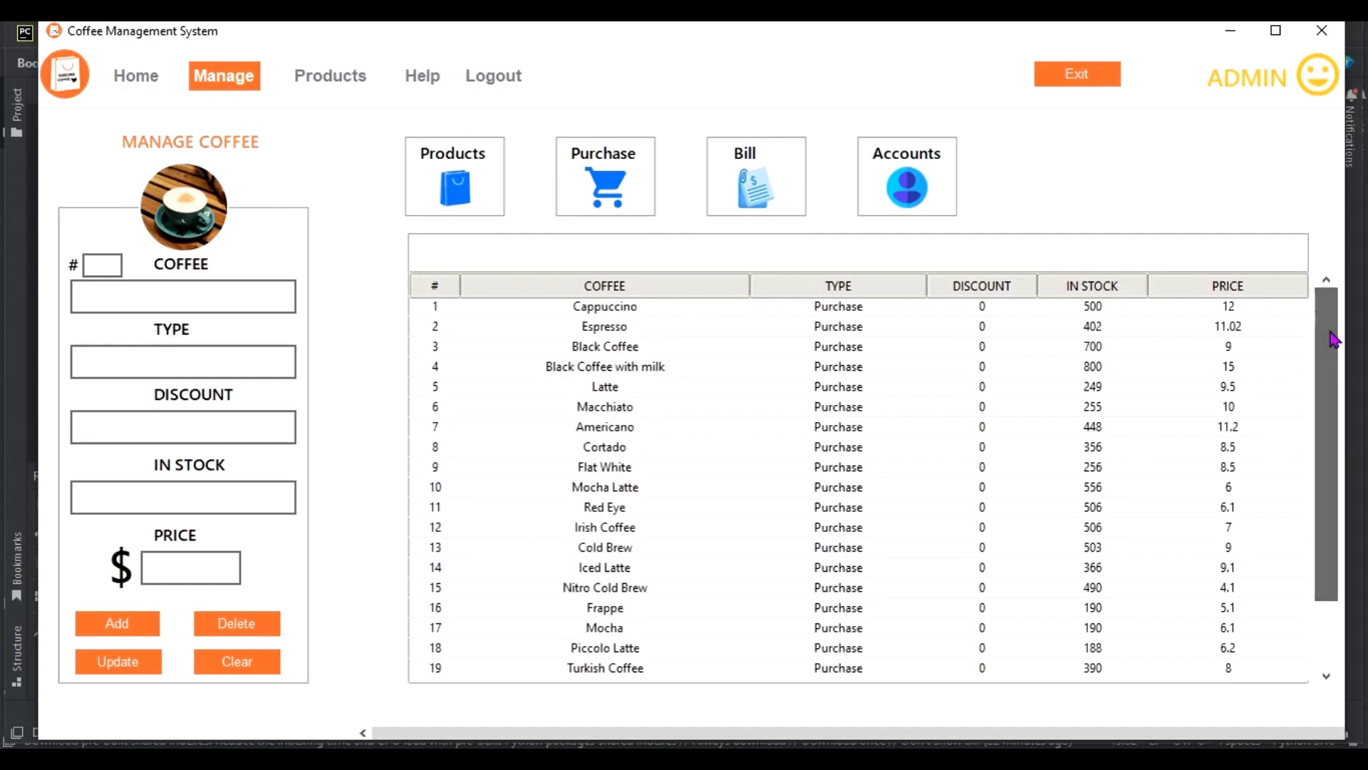
mouse_move(778, 95)
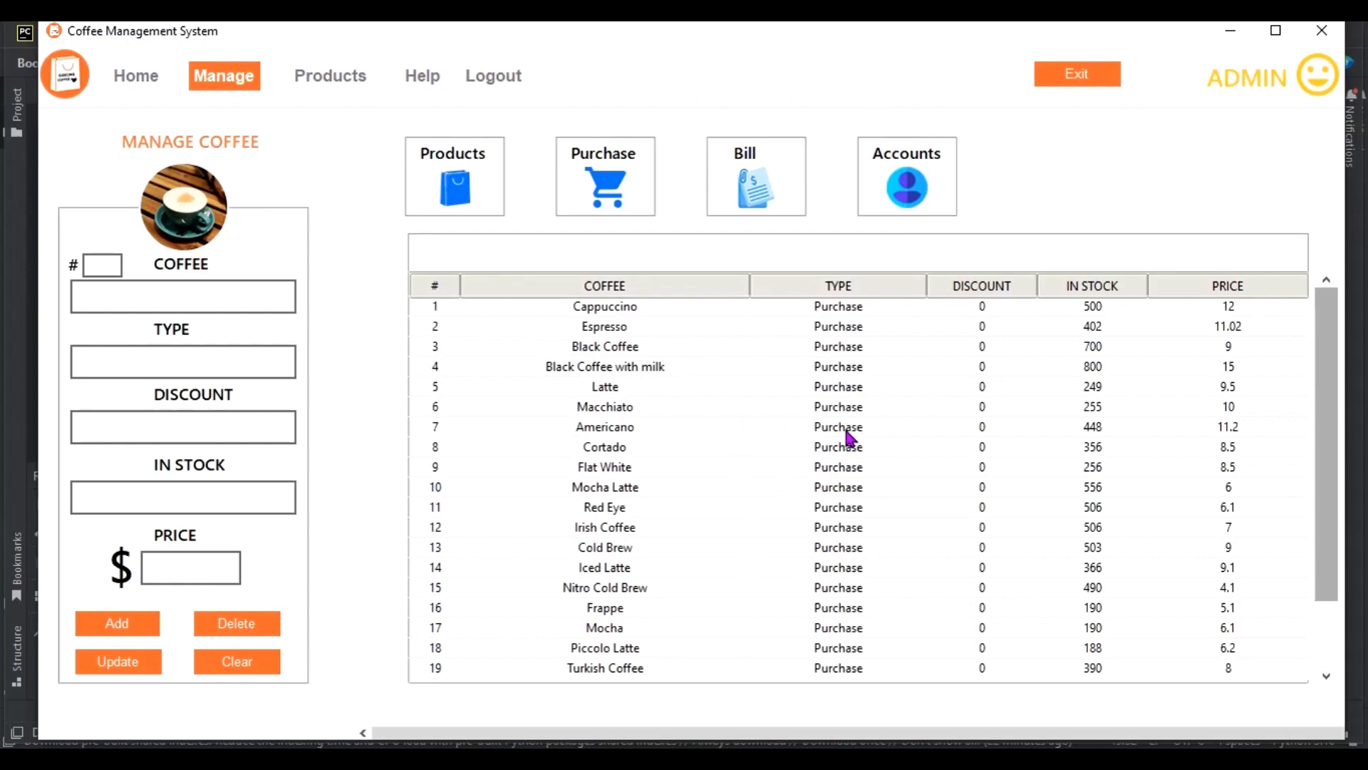
mouse_move(881, 206)
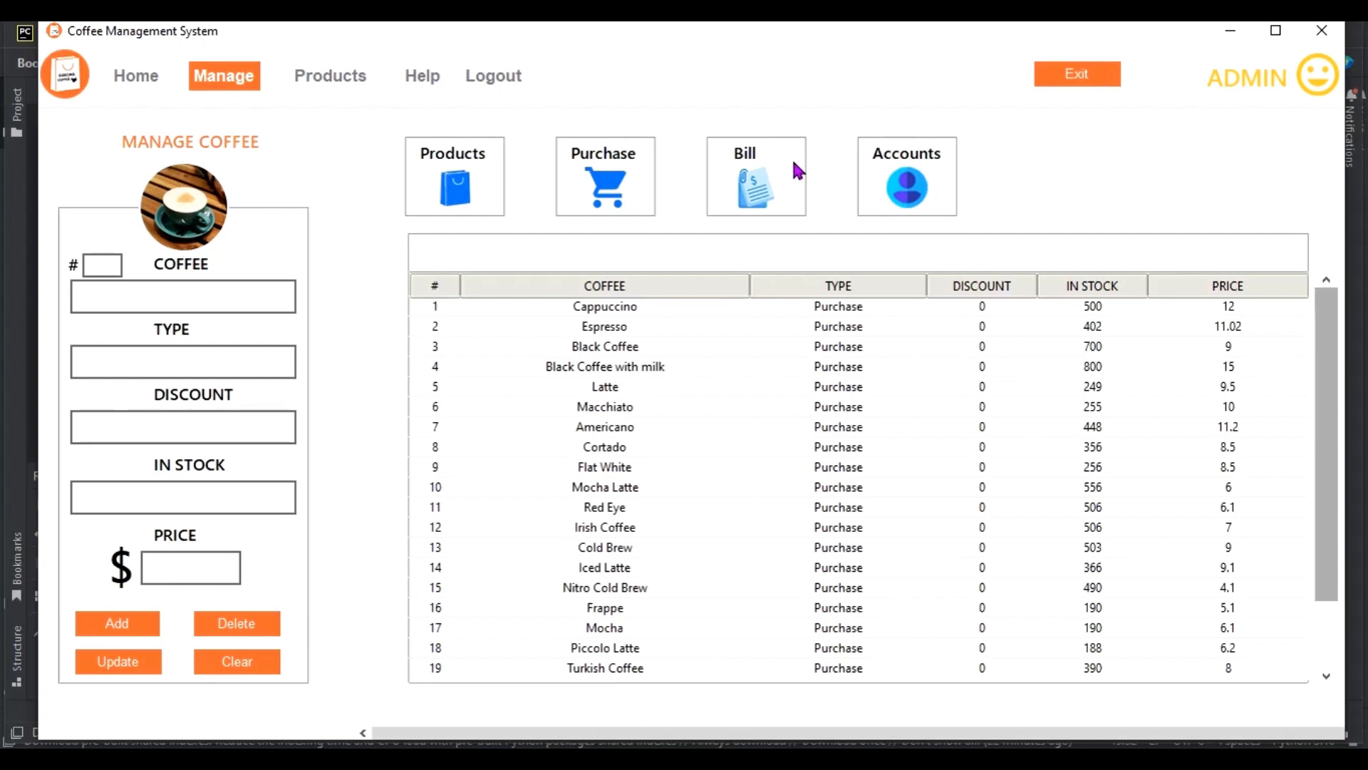
mouse_move(596, 237)
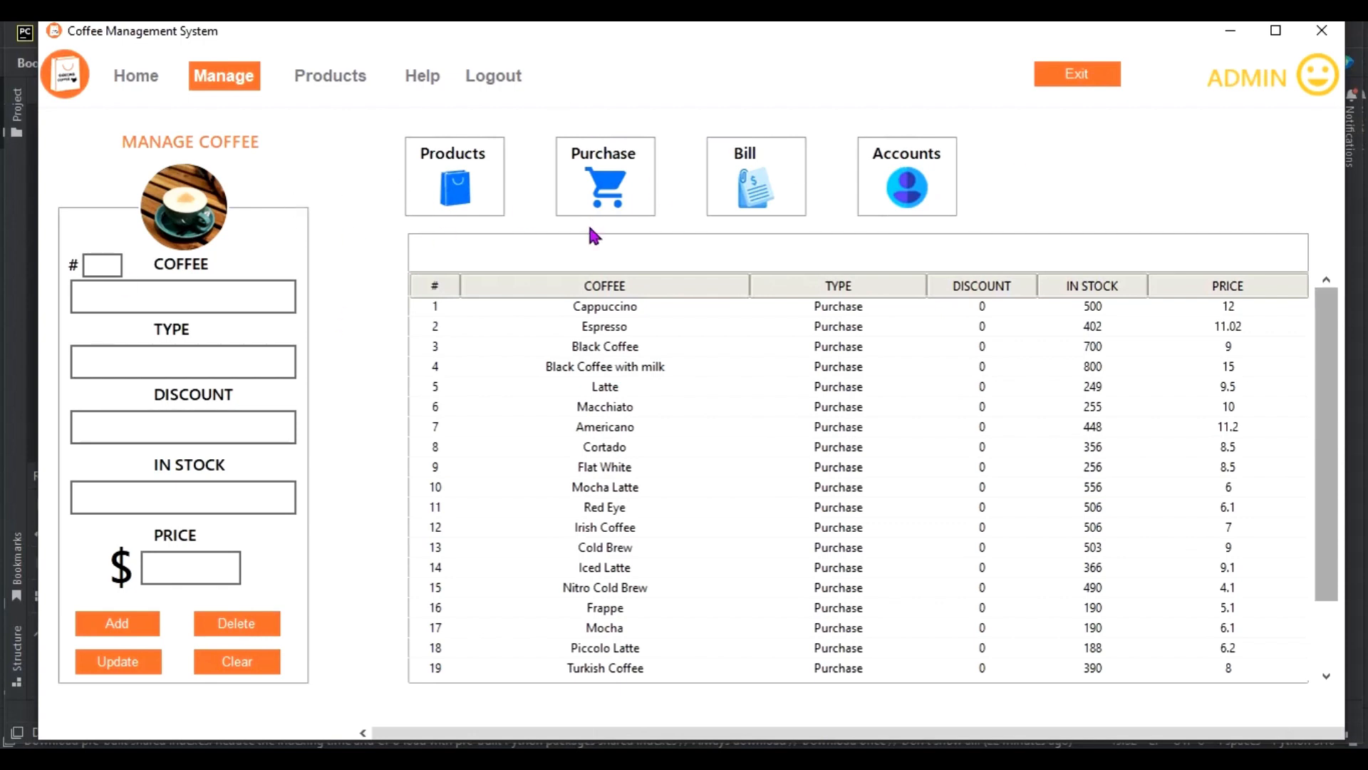
mouse_move(1141, 180)
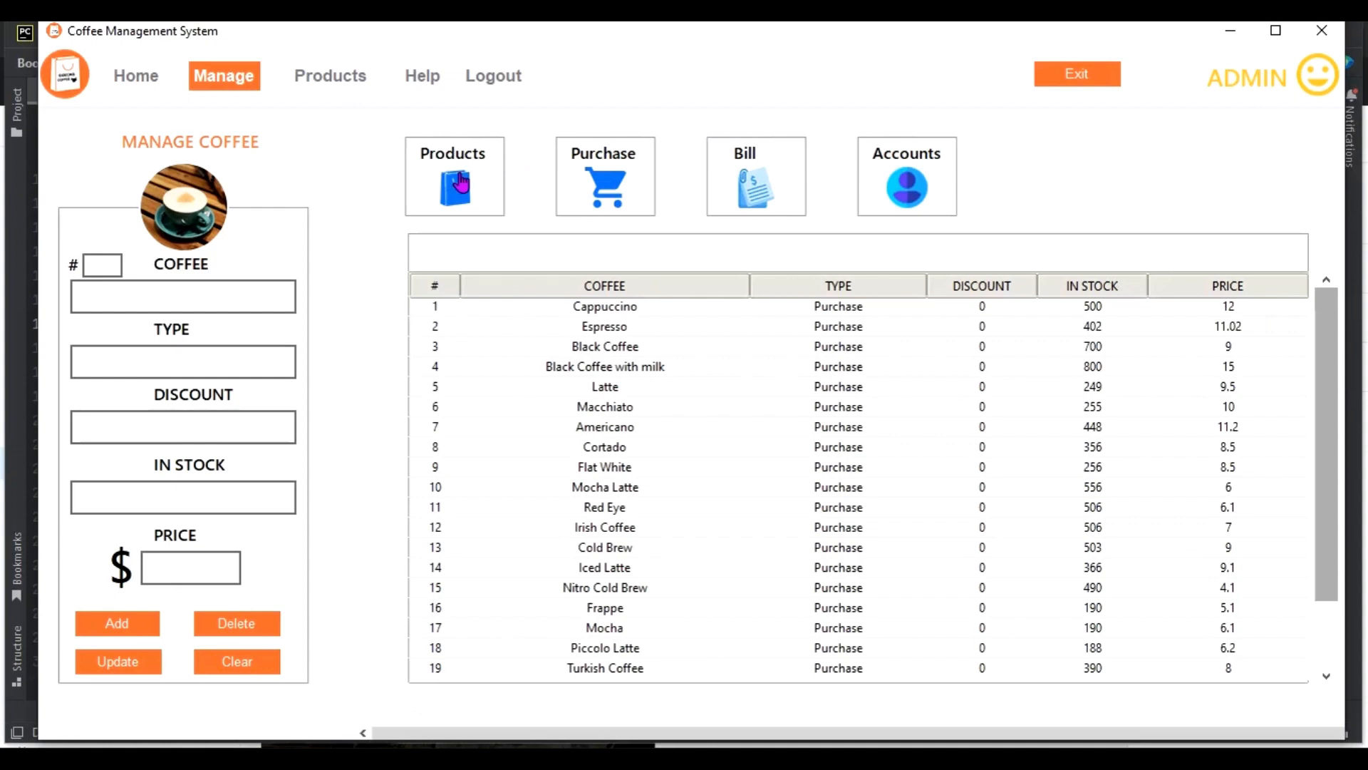
mouse_move(608, 199)
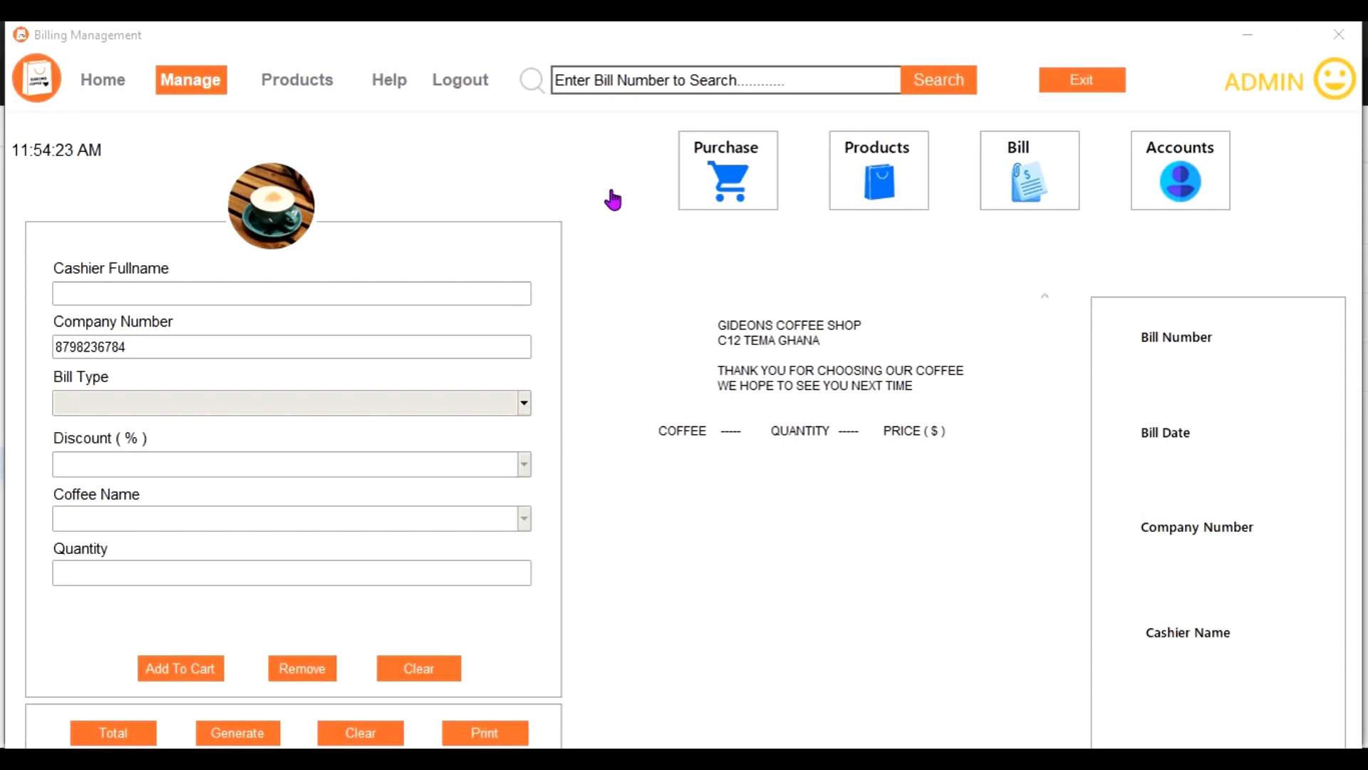
mouse_move(894, 178)
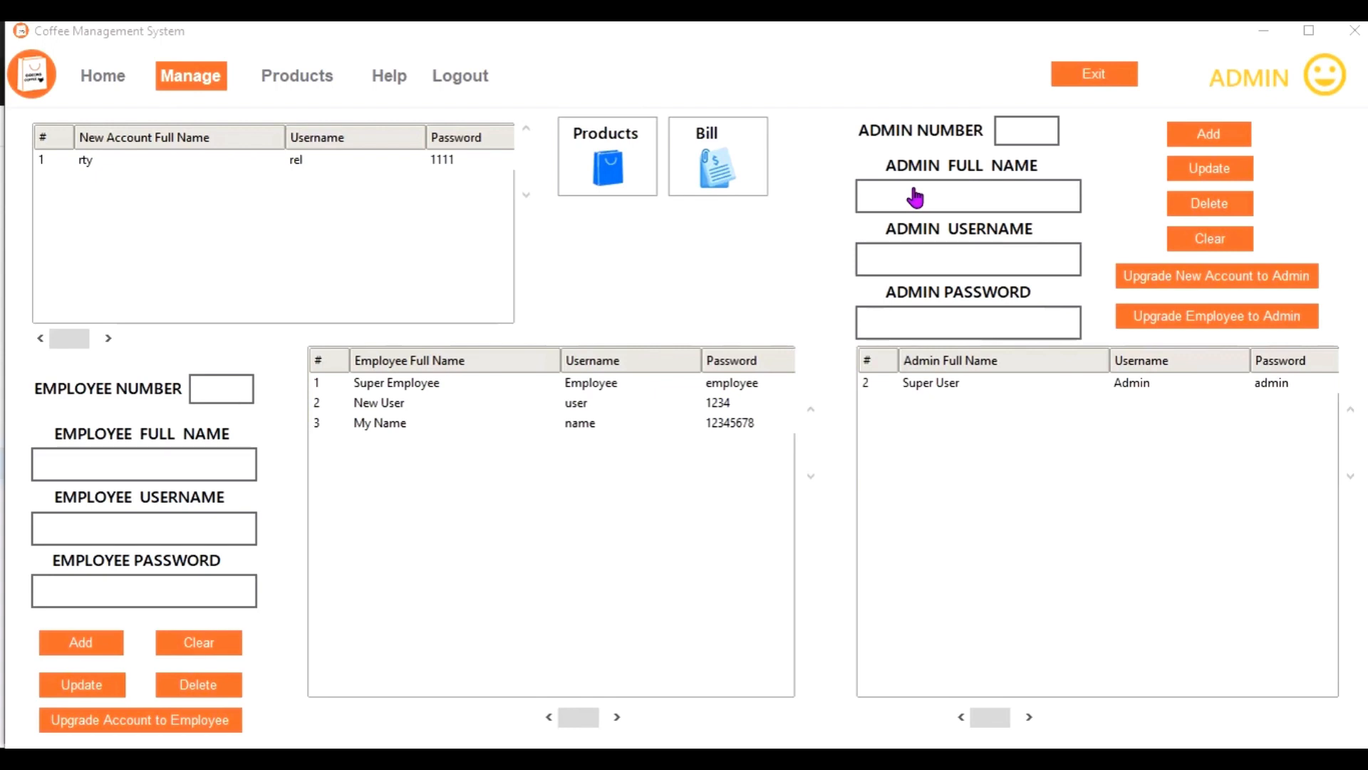
mouse_move(865, 105)
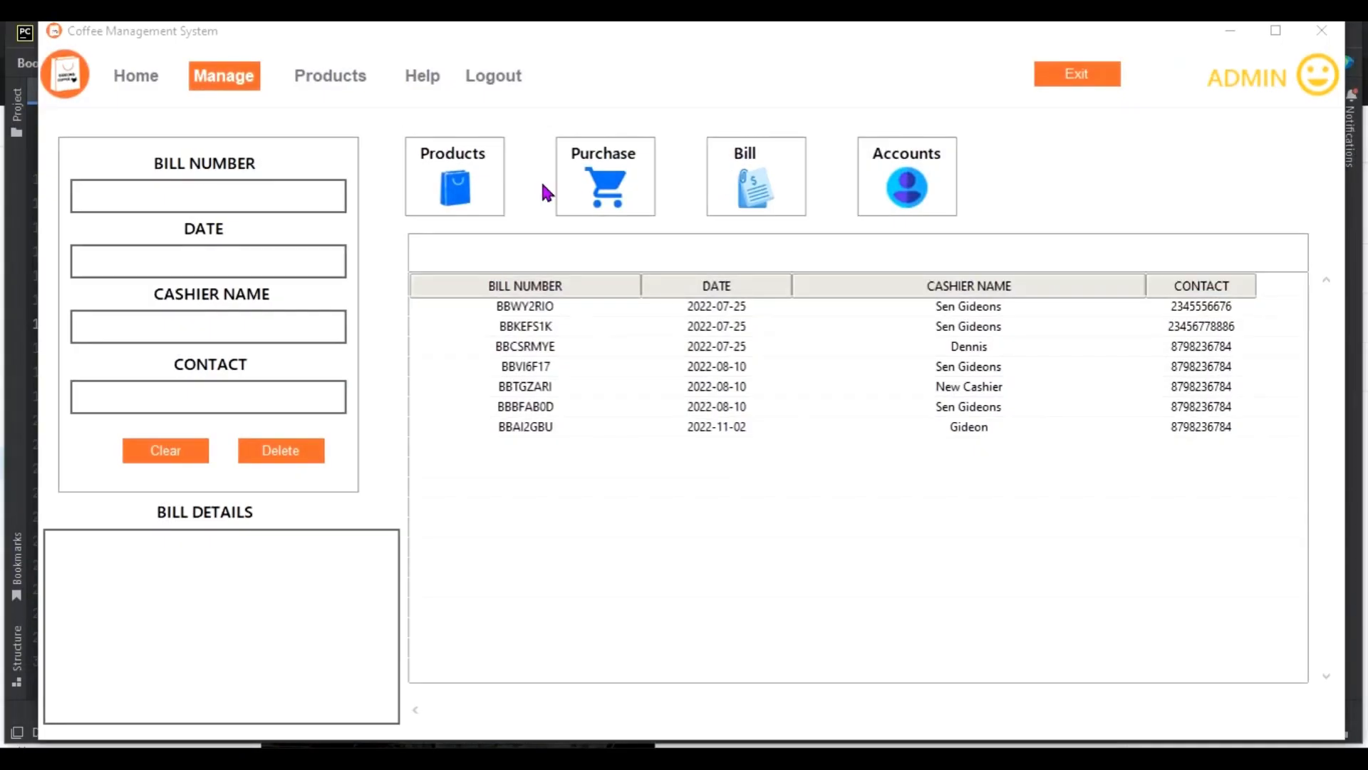
mouse_move(693, 177)
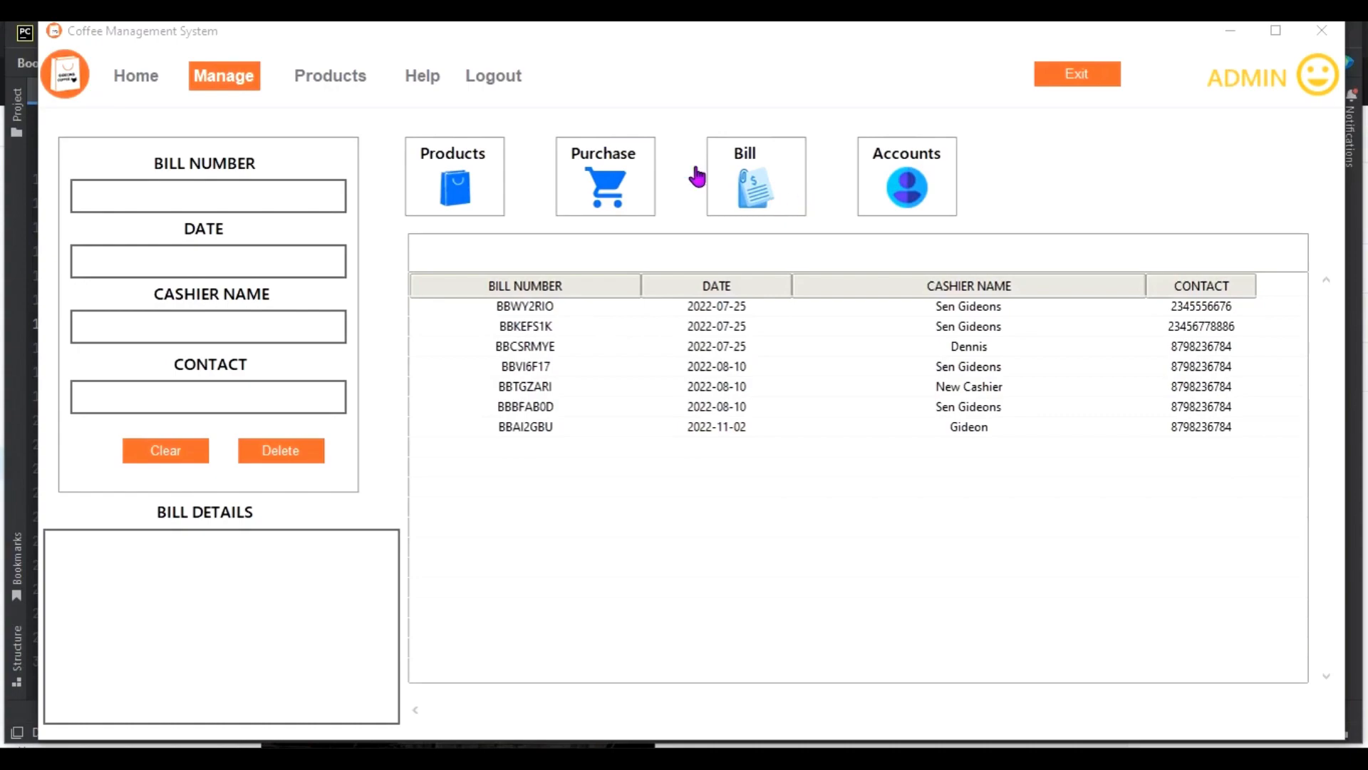
mouse_move(607, 192)
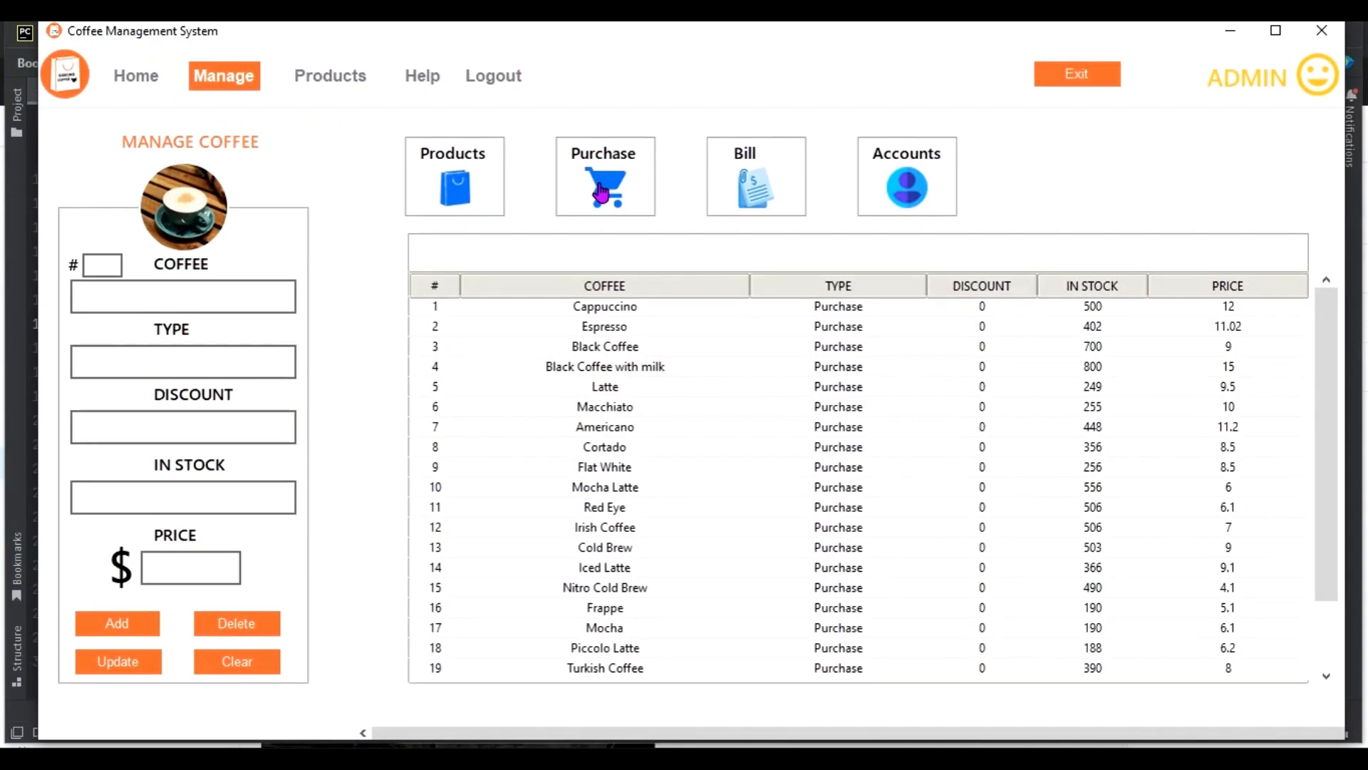
mouse_move(661, 448)
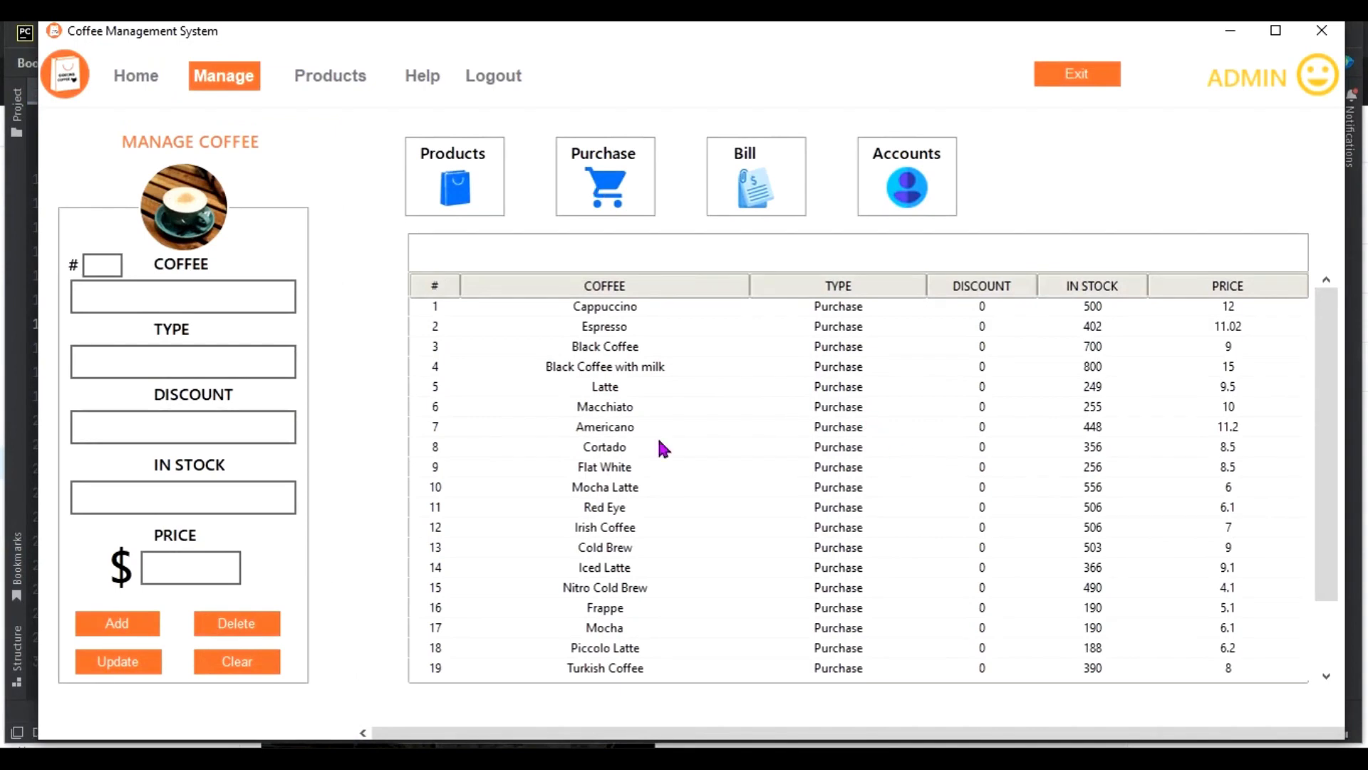